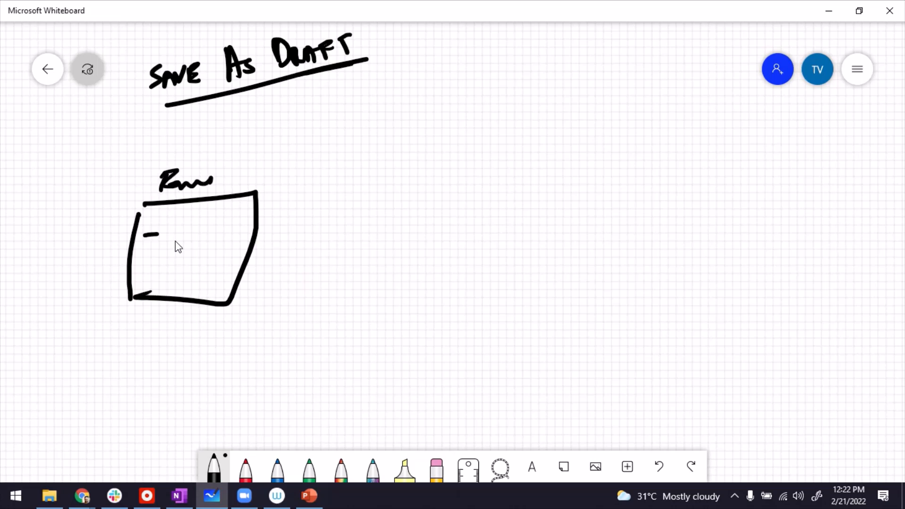
Sketch the form with Save and Submit arrows, a crossed-out validation mark and a question mark
{"action": "left_click_drag", "start_coordinate": [150, 242], "coordinate": [168, 280]}
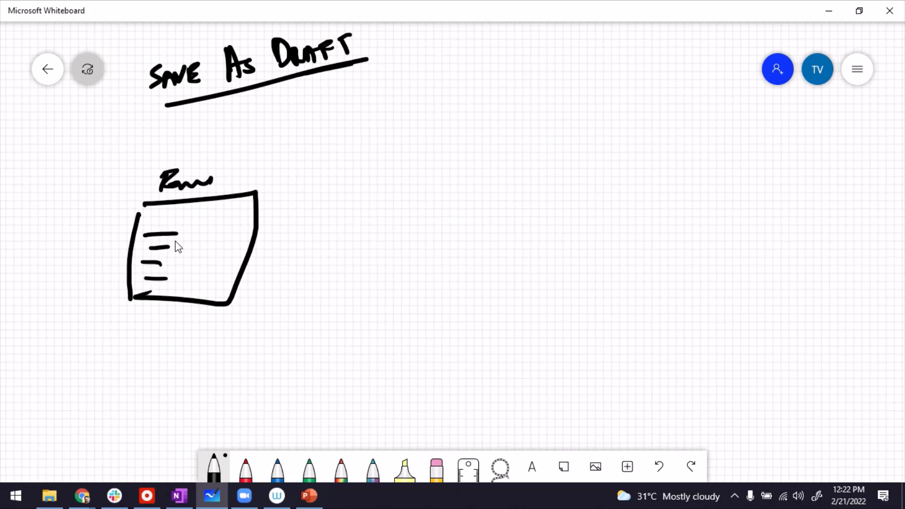
{"action": "left_click_drag", "start_coordinate": [266, 226], "coordinate": [397, 173]}
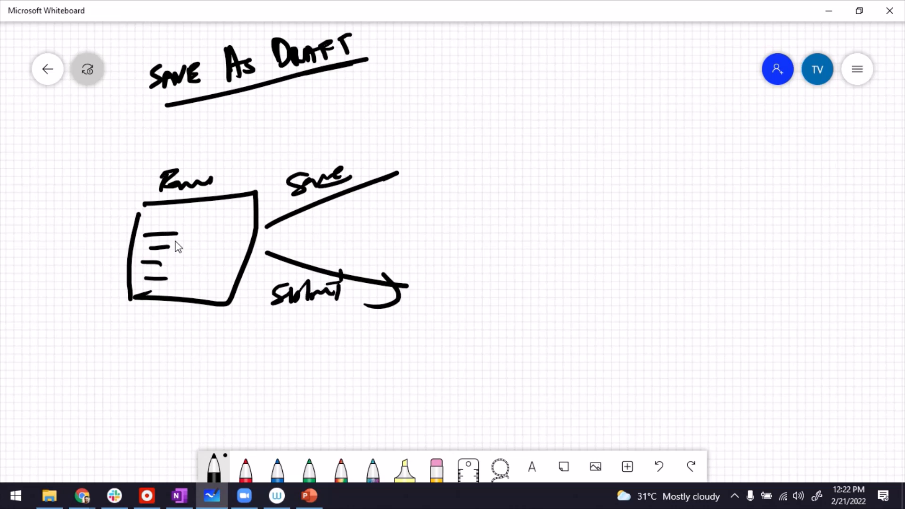
{"action": "left_click_drag", "start_coordinate": [393, 103], "coordinate": [416, 144]}
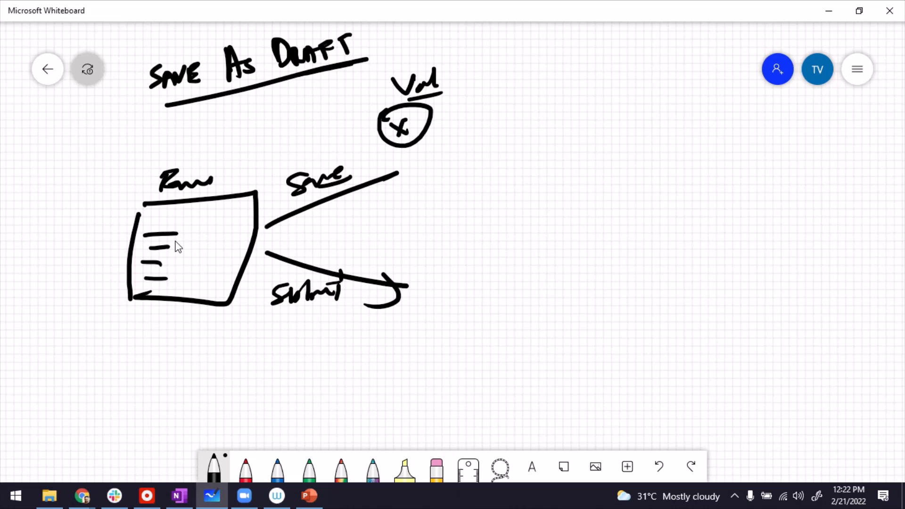
{"action": "left_click_drag", "start_coordinate": [430, 147], "coordinate": [436, 176]}
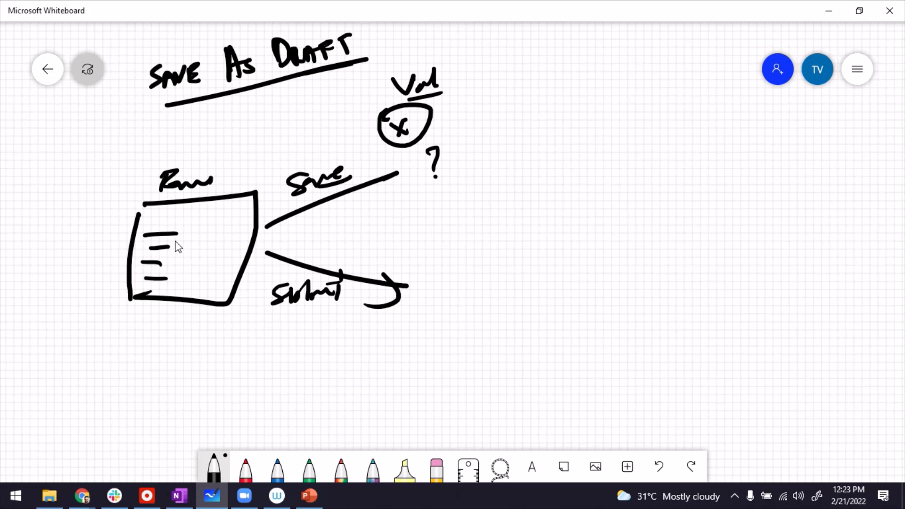
Sketch the list with one circled entry and a circled check on the Submit branch
{"action": "left_click_drag", "start_coordinate": [545, 169], "coordinate": [639, 166]}
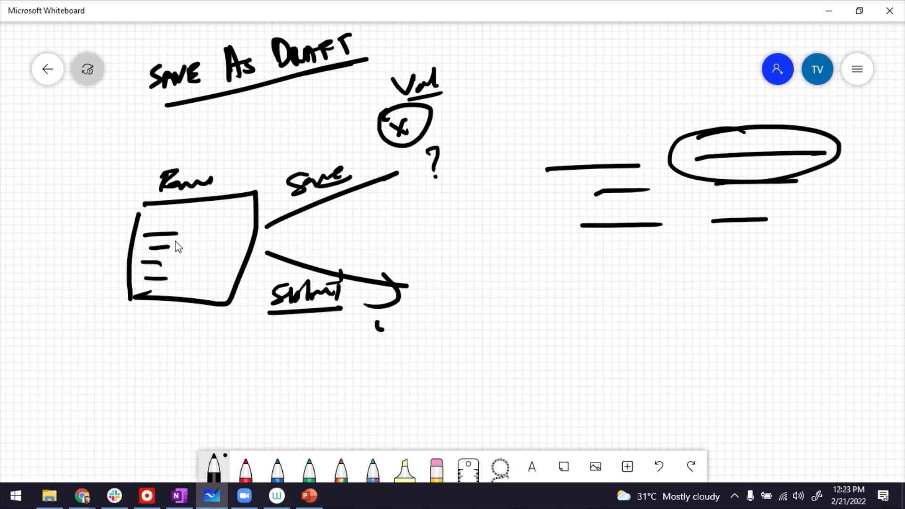
{"action": "left_click_drag", "start_coordinate": [361, 312], "coordinate": [413, 324]}
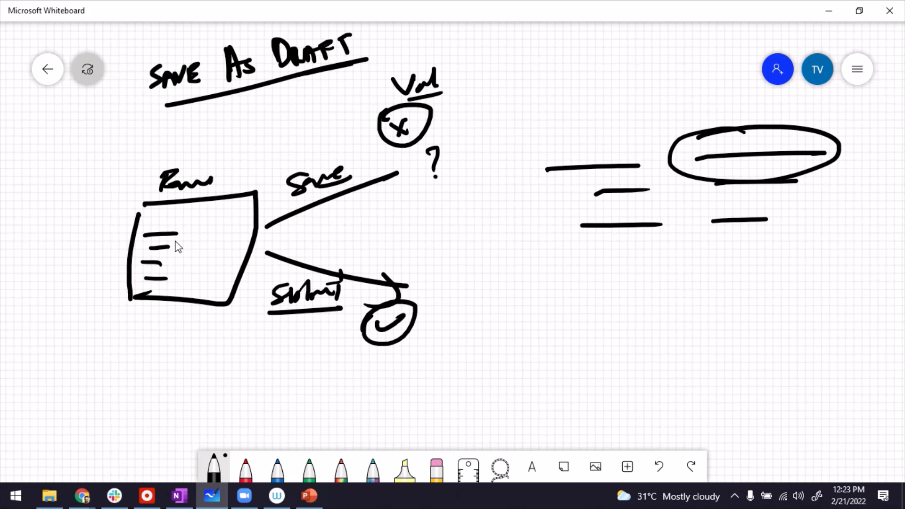
{"action": "left_click_drag", "start_coordinate": [439, 294], "coordinate": [635, 252]}
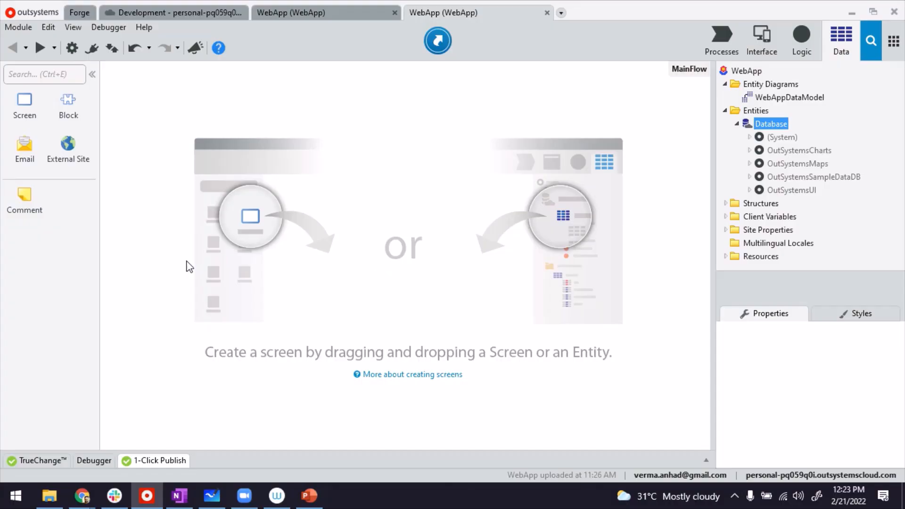
{"action": "mouse_move", "coordinate": [248, 170]}
{"action": "type", "text": "Issue"}
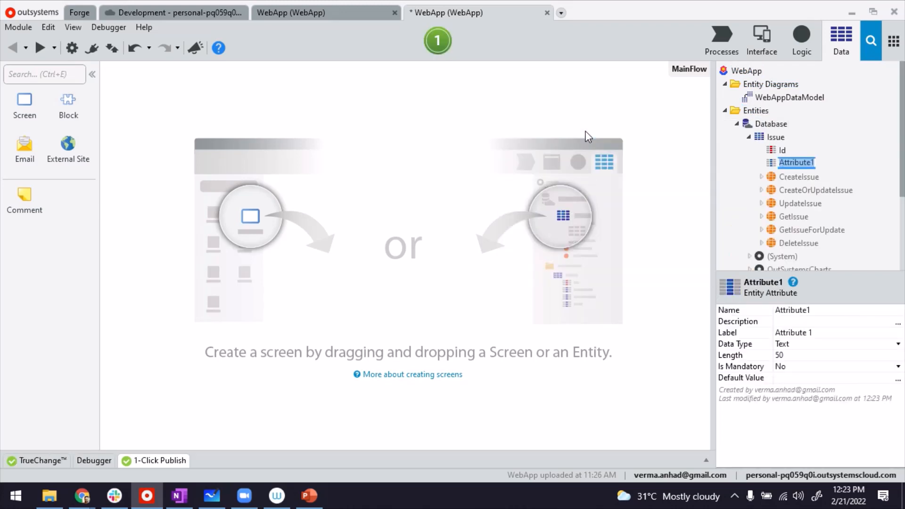
Name the Issue entity's attributes, including Title, Category and IsDraft
{"action": "type", "text": "Title"}
{"action": "type", "text": "Description"}
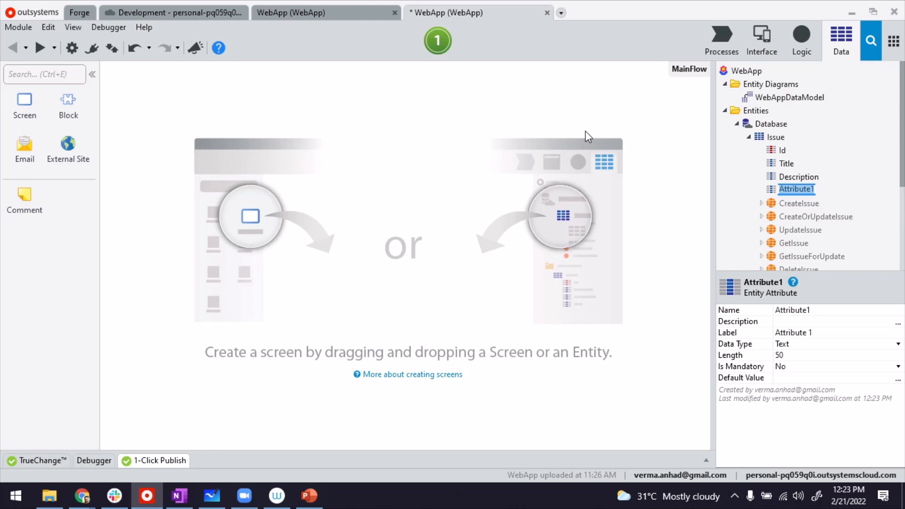
{"action": "type", "text": "Category"}
{"action": "type", "text": "Is"}
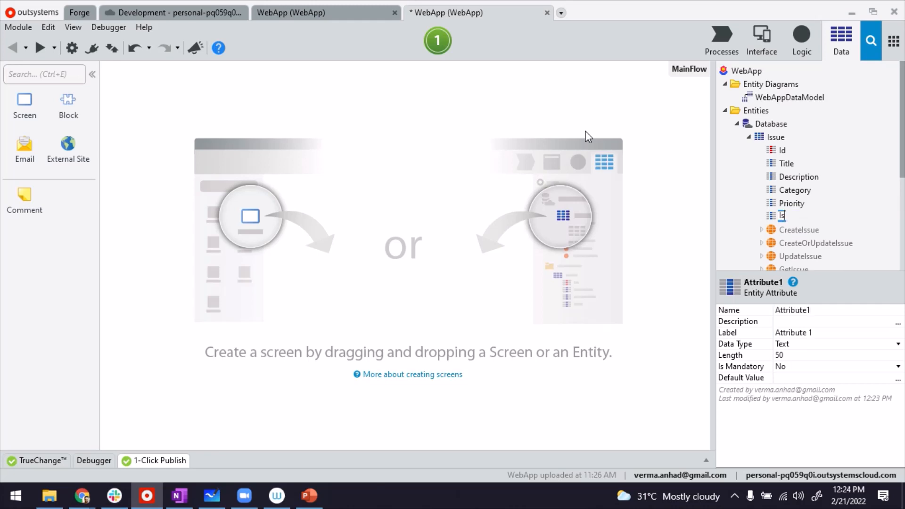
{"action": "type", "text": "Draft"}
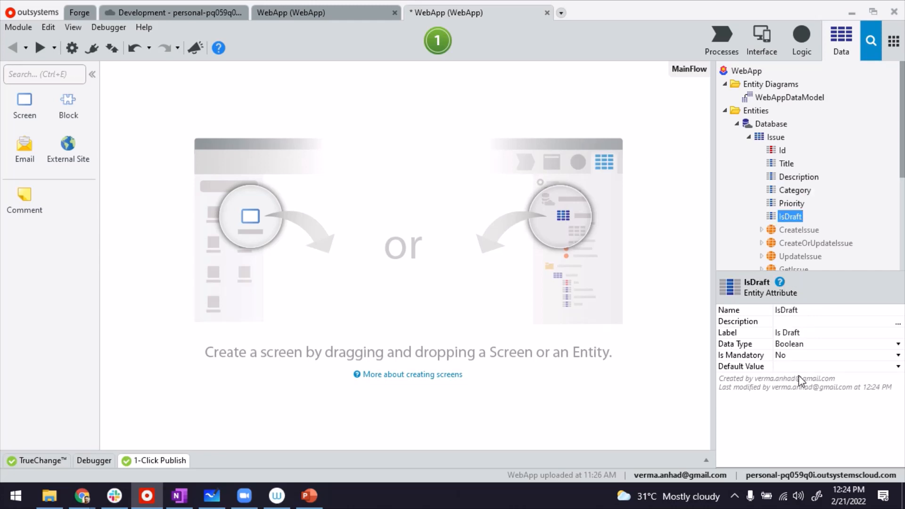
Choose False as the IsDraft attribute's Default Value and select the Issue entity
{"action": "left_click", "coordinate": [837, 365]}
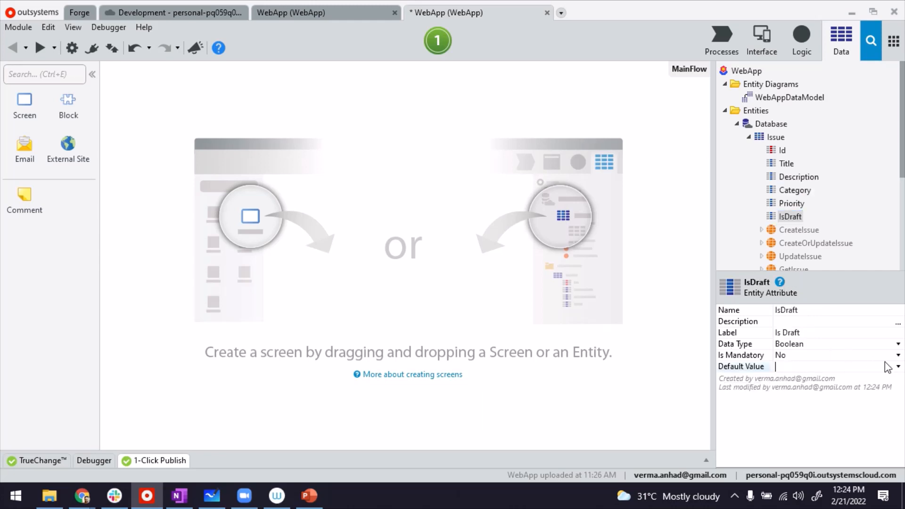
{"action": "left_click", "coordinate": [897, 367]}
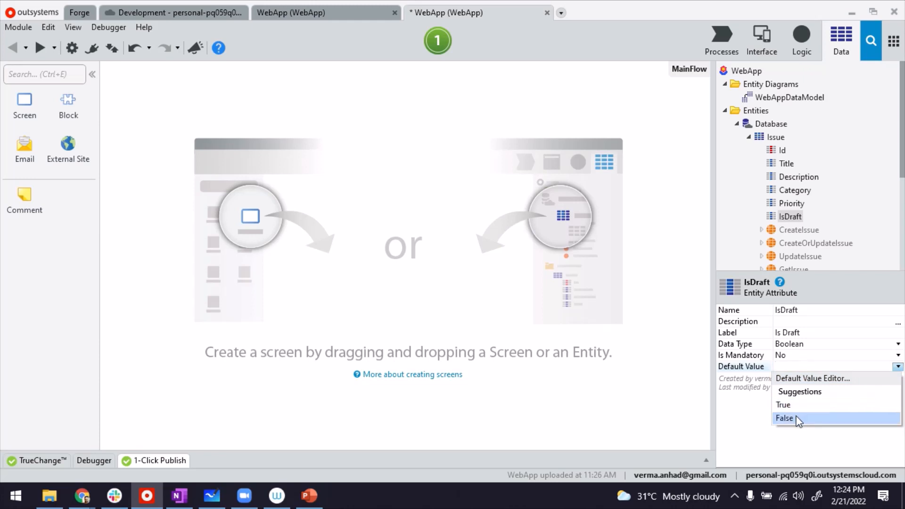
{"action": "left_click", "coordinate": [784, 418]}
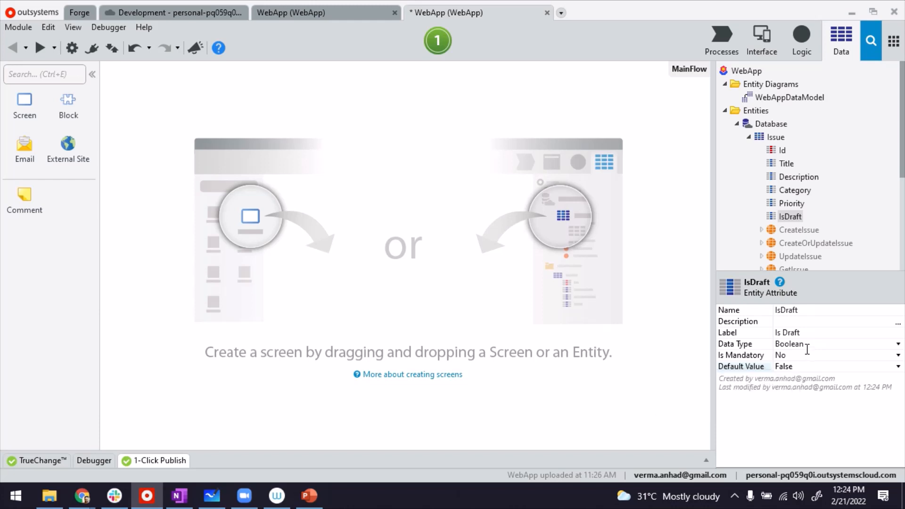
{"action": "left_click", "coordinate": [771, 124]}
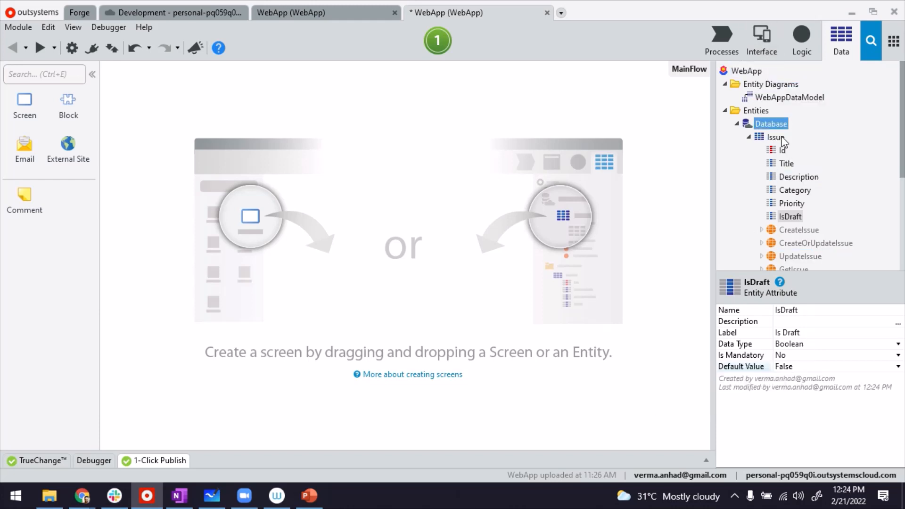
{"action": "left_click", "coordinate": [777, 137]}
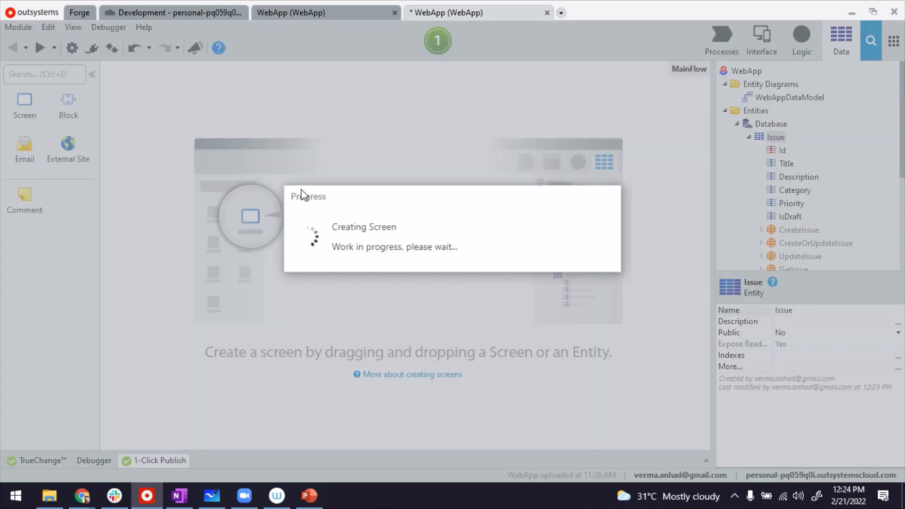
{"action": "mouse_move", "coordinate": [721, 150]}
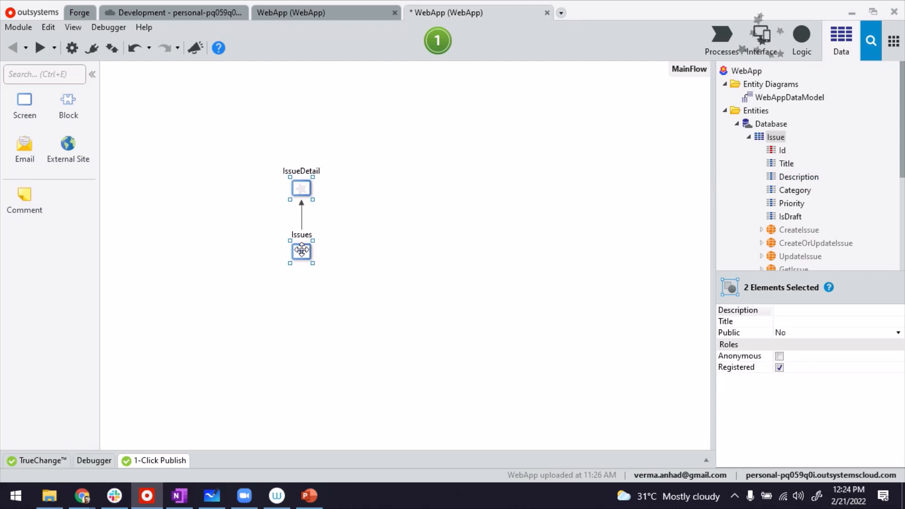
Open the generated Issues screen and select its issue table
{"action": "double_click", "coordinate": [300, 250]}
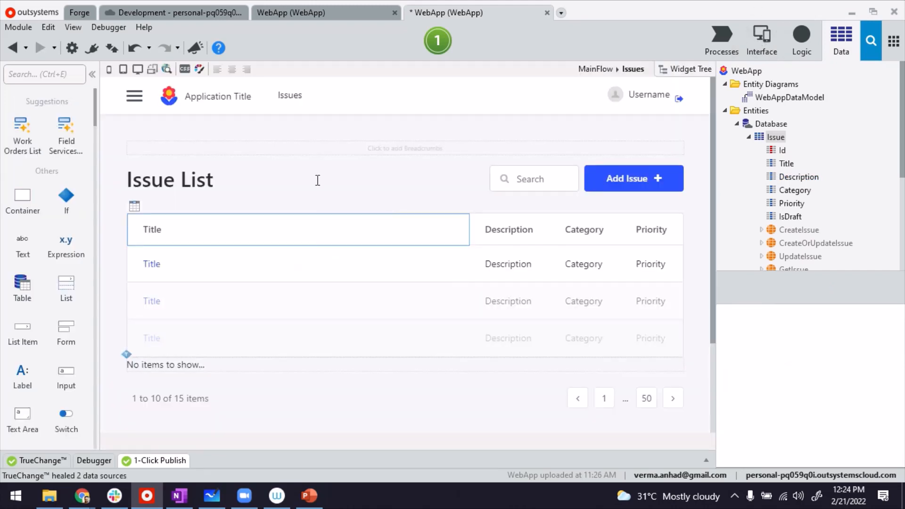
{"action": "left_click", "coordinate": [374, 300]}
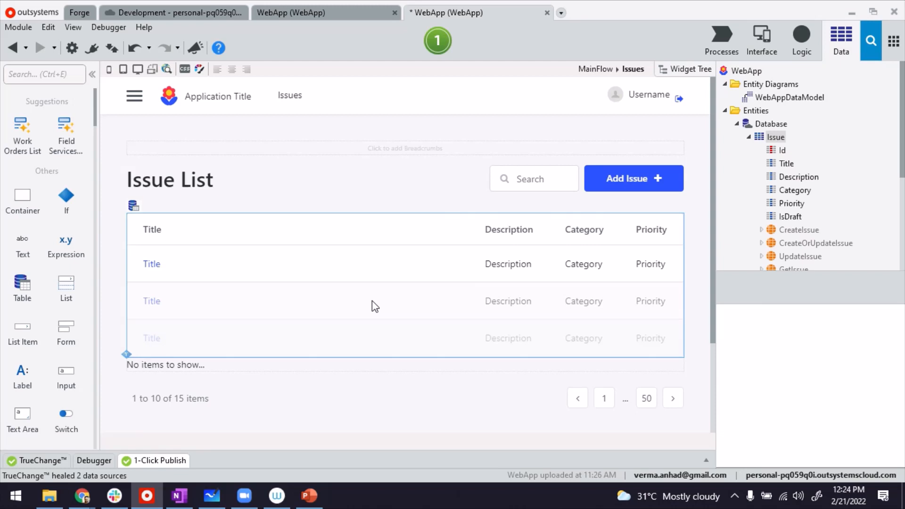
{"action": "mouse_move", "coordinate": [385, 296]}
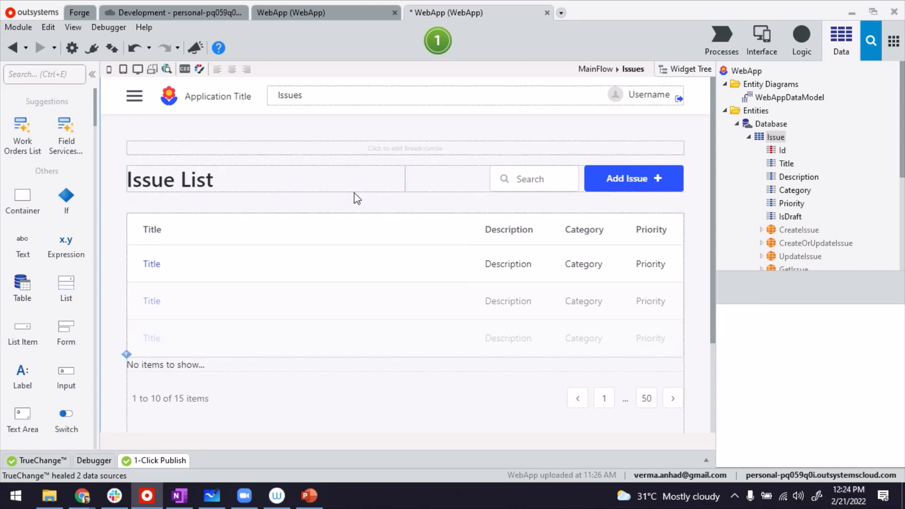
{"action": "left_click", "coordinate": [761, 38]}
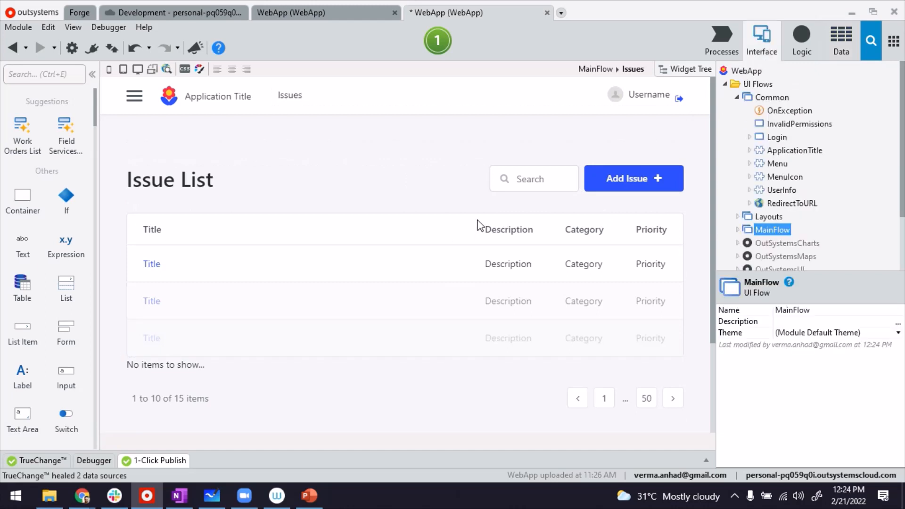
Select the Title expression in the first row of the Issues screen's table
{"action": "left_click", "coordinate": [738, 229]}
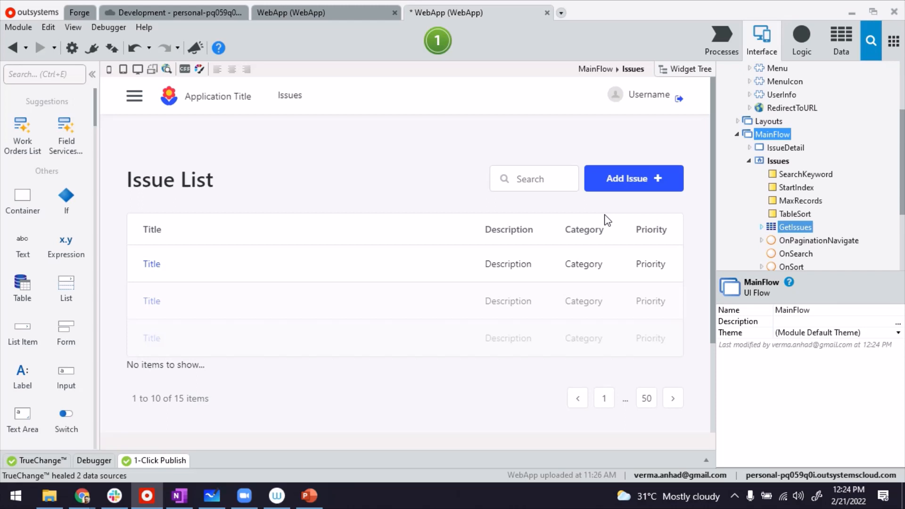
{"action": "left_click", "coordinate": [175, 264]}
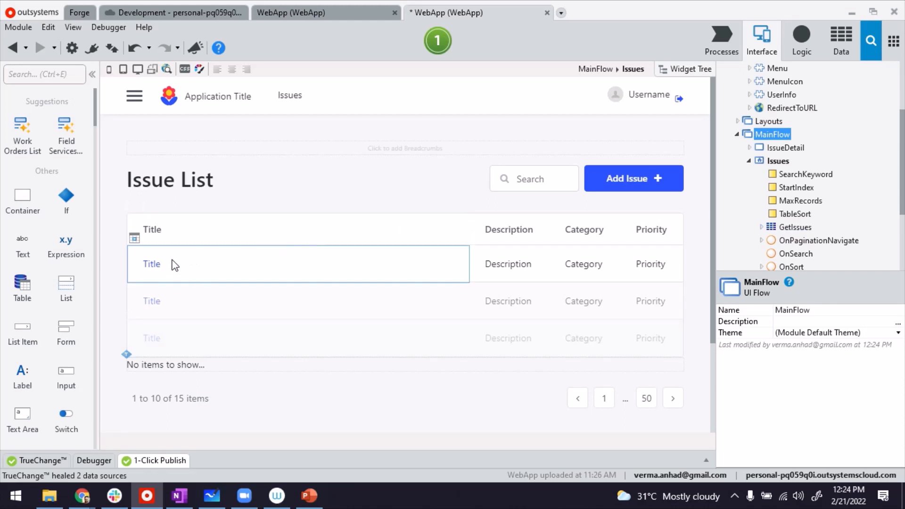
{"action": "mouse_move", "coordinate": [206, 272]}
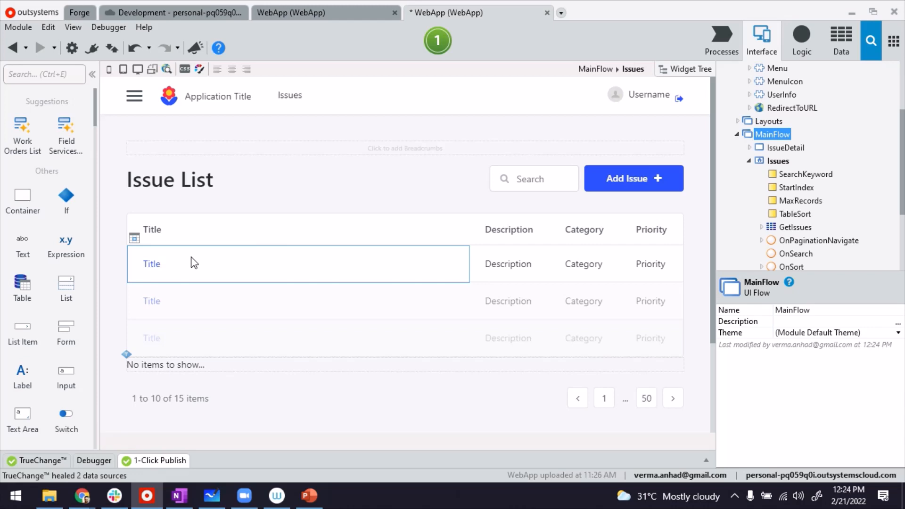
{"action": "left_click", "coordinate": [151, 264]}
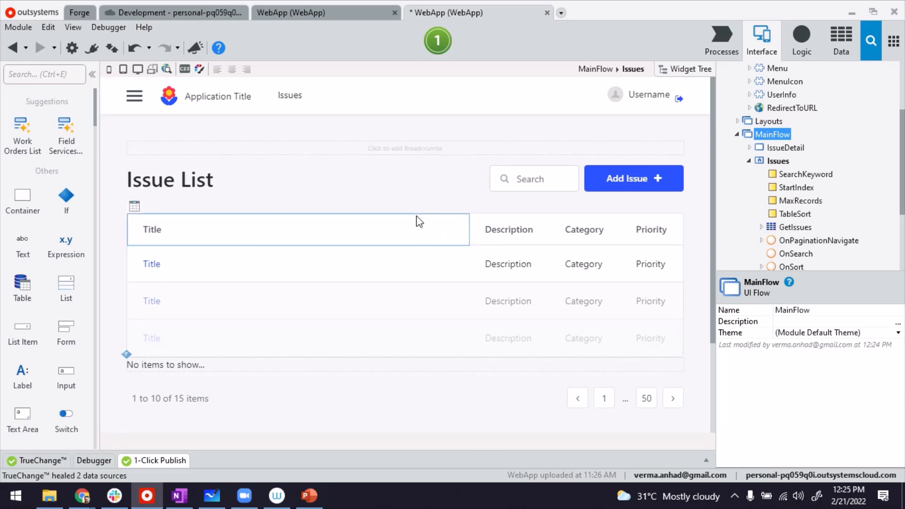
{"action": "left_click", "coordinate": [509, 263]}
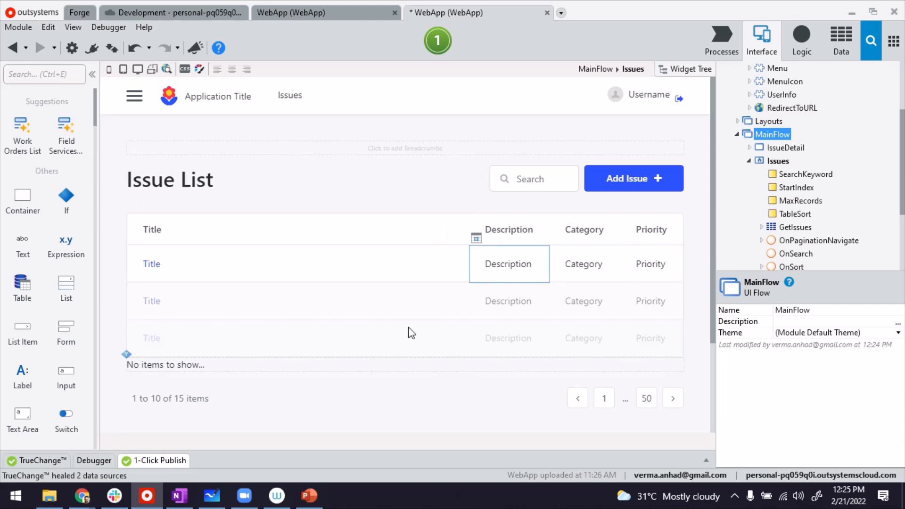
{"action": "left_click", "coordinate": [152, 264]}
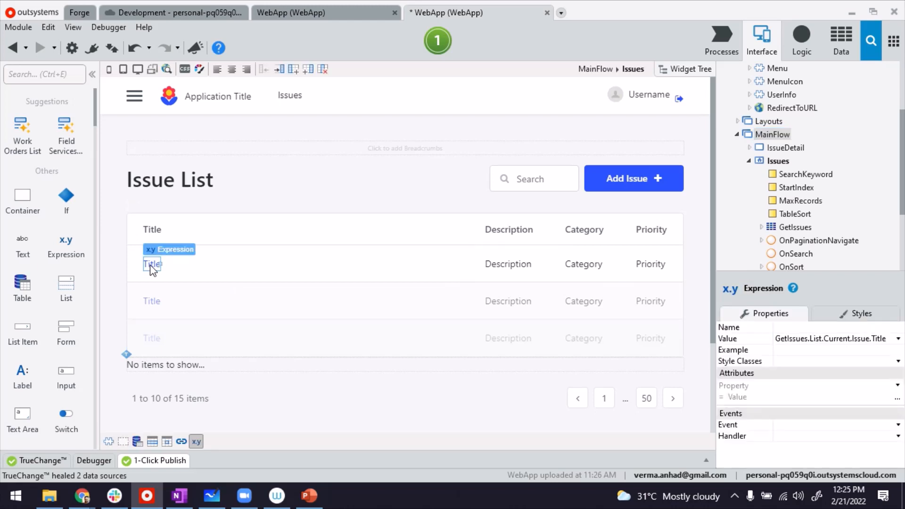
{"action": "mouse_move", "coordinate": [170, 266]}
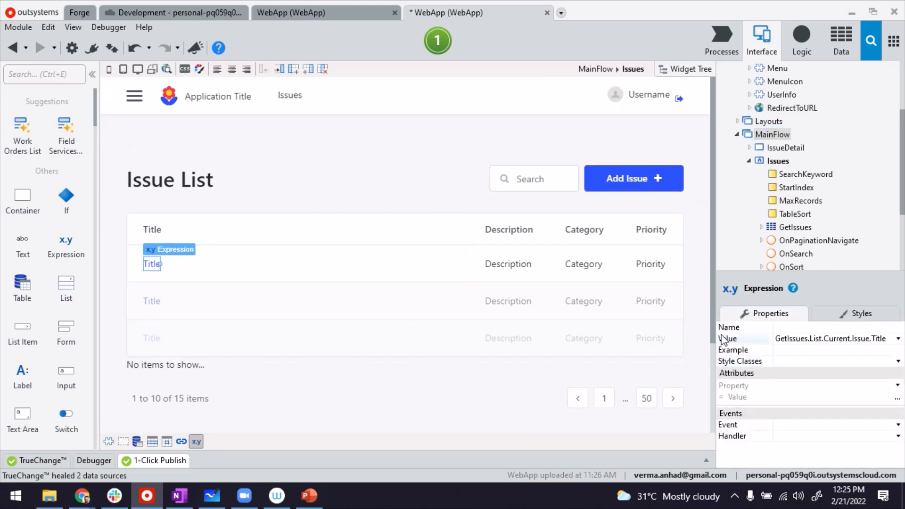
{"action": "mouse_move", "coordinate": [745, 339]}
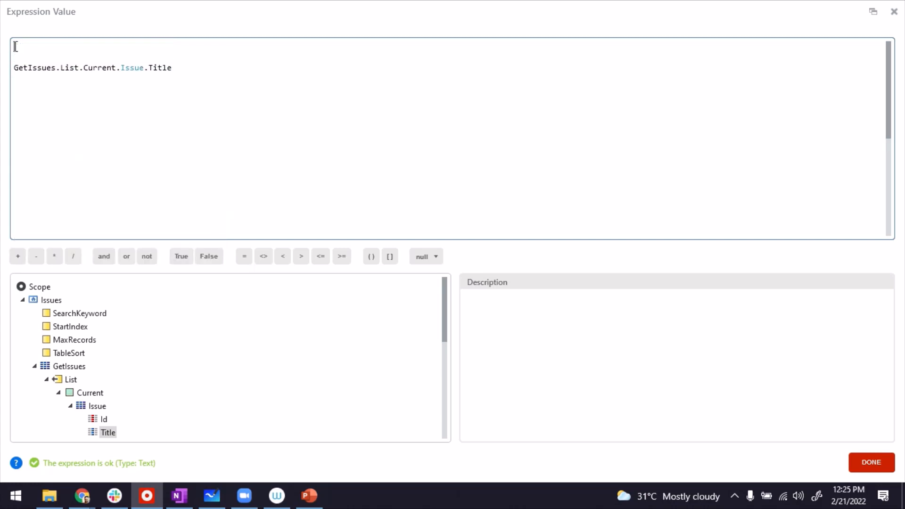
Start the If expression with condition IsDraft = True and the issue's Title as result
{"action": "type", "text": "If("}
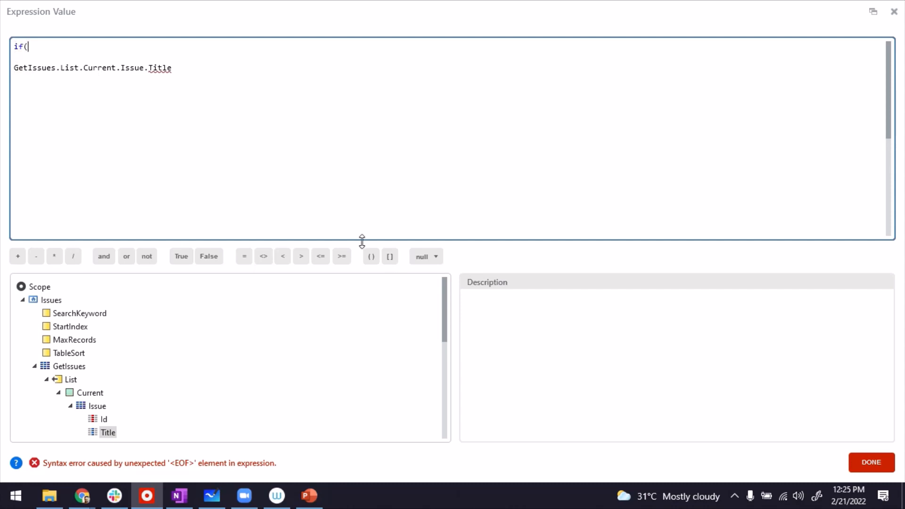
{"action": "scroll", "scroll_direction": "down", "scroll_amount": 3}
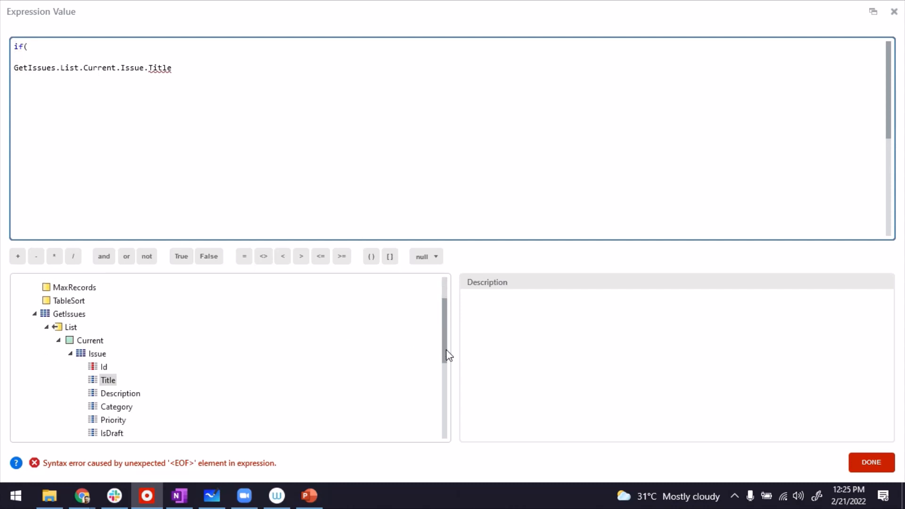
{"action": "left_click", "coordinate": [111, 396]}
{"action": "type", "text": "GetIssues.List.Current.Issue.IsDraft="}
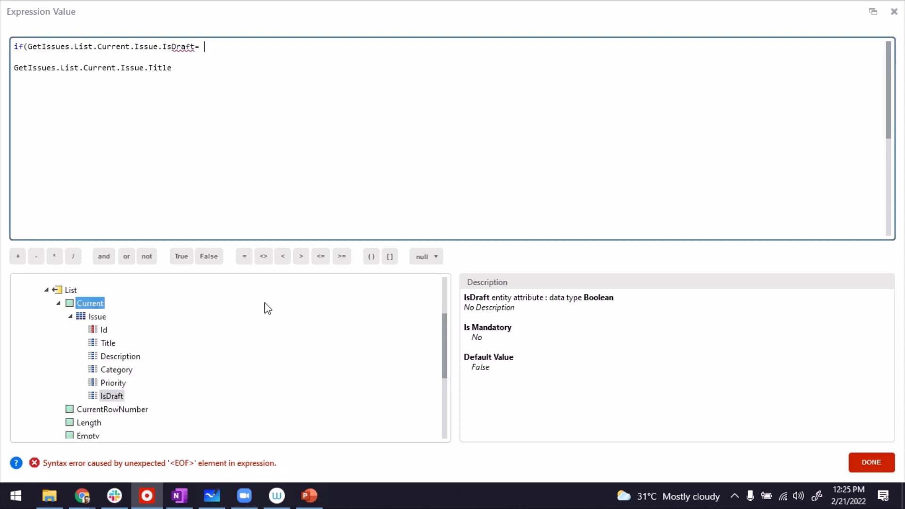
{"action": "left_click", "coordinate": [180, 256]}
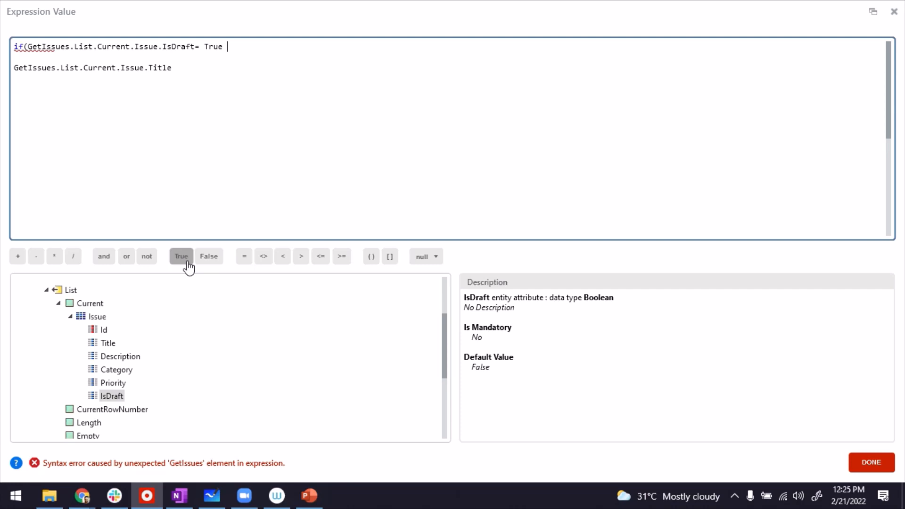
{"action": "type", "text": ","}
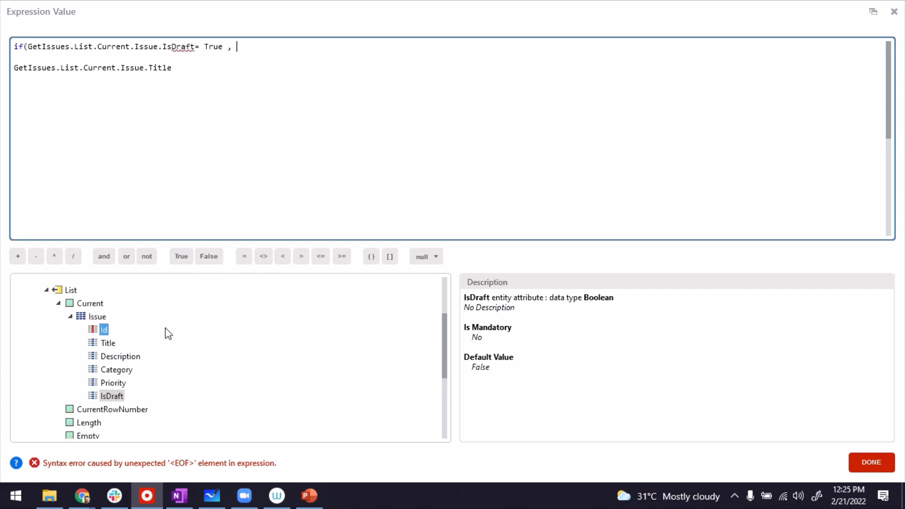
{"action": "left_click", "coordinate": [108, 343]}
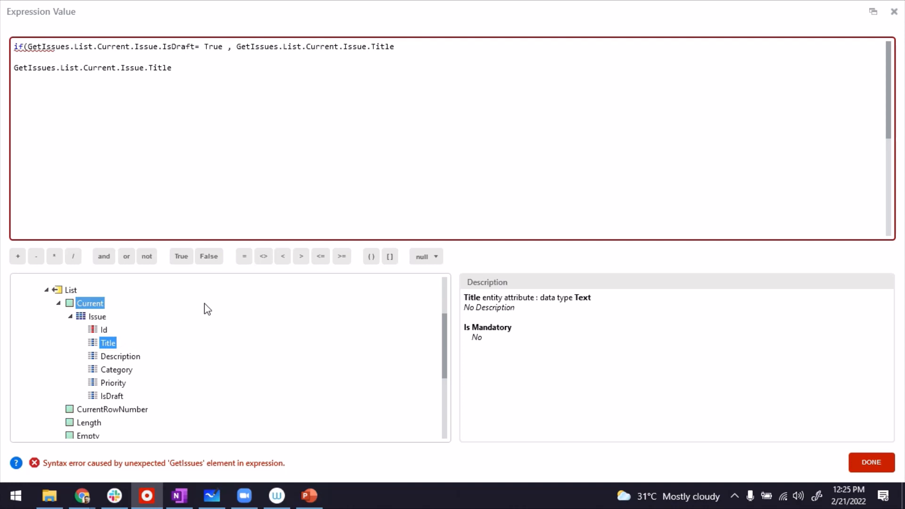
Append + " (Draft)" to the Title in the draft result
{"action": "left_click", "coordinate": [429, 46]}
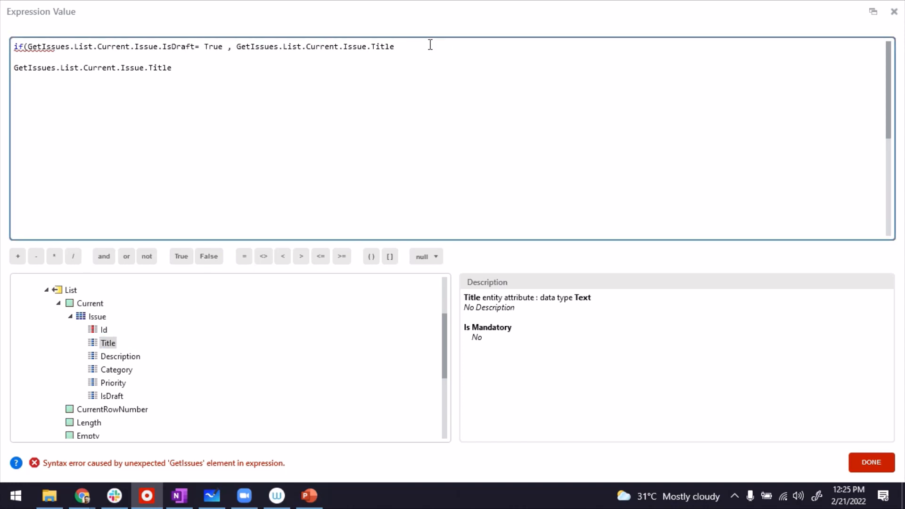
{"action": "type", "text": "+"}
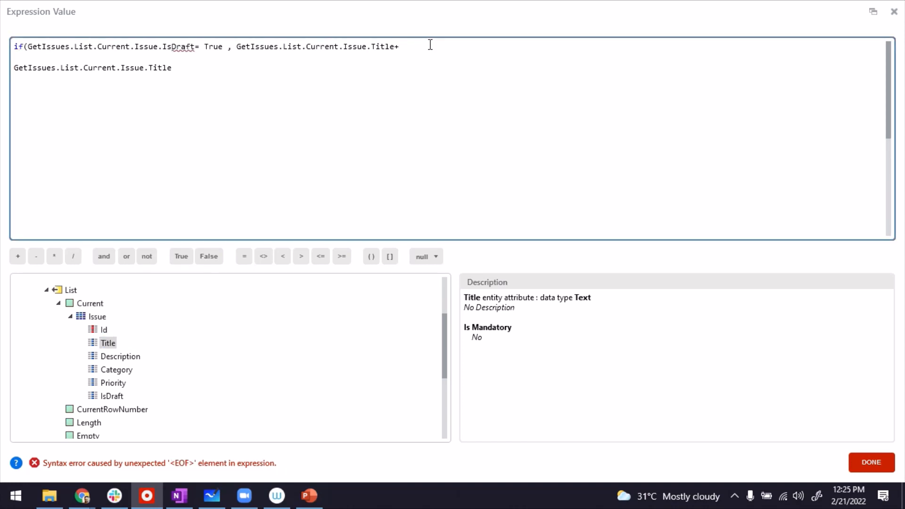
{"action": "type", "text": "\""}
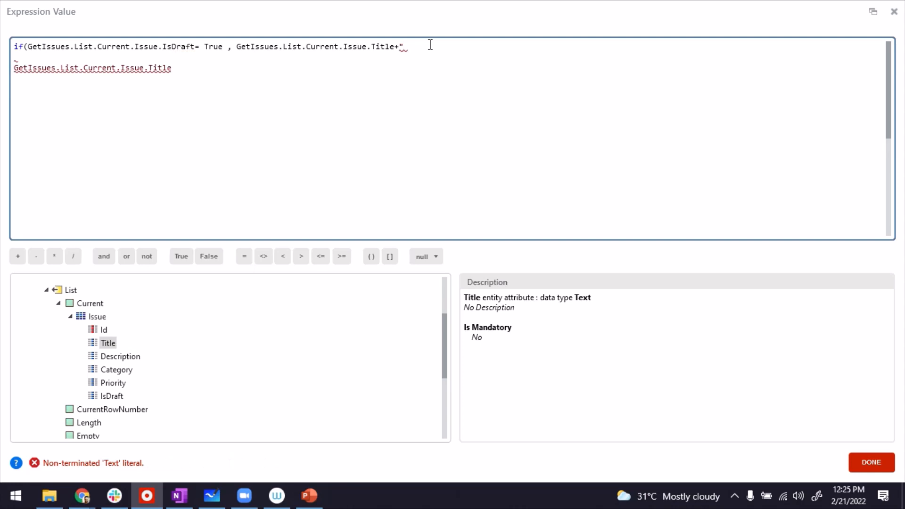
{"action": "type", "text": "(Dr"}
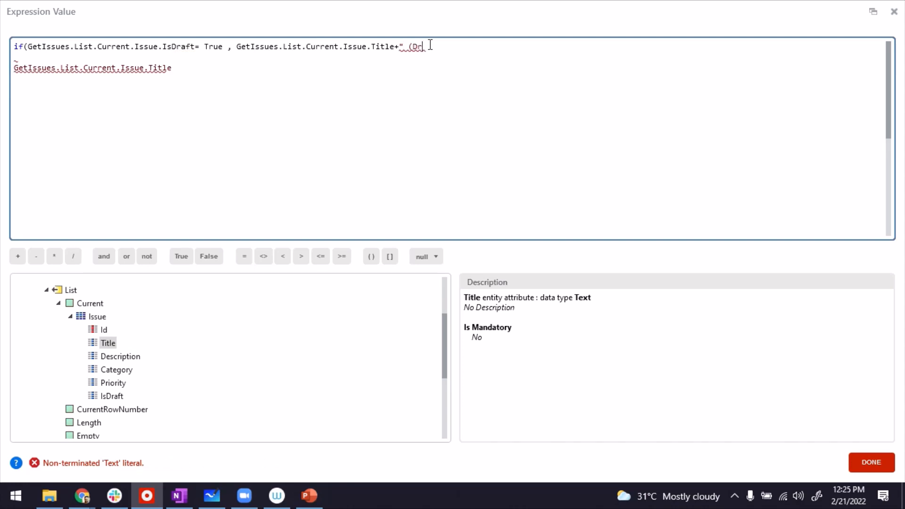
{"action": "type", "text": "aft"}
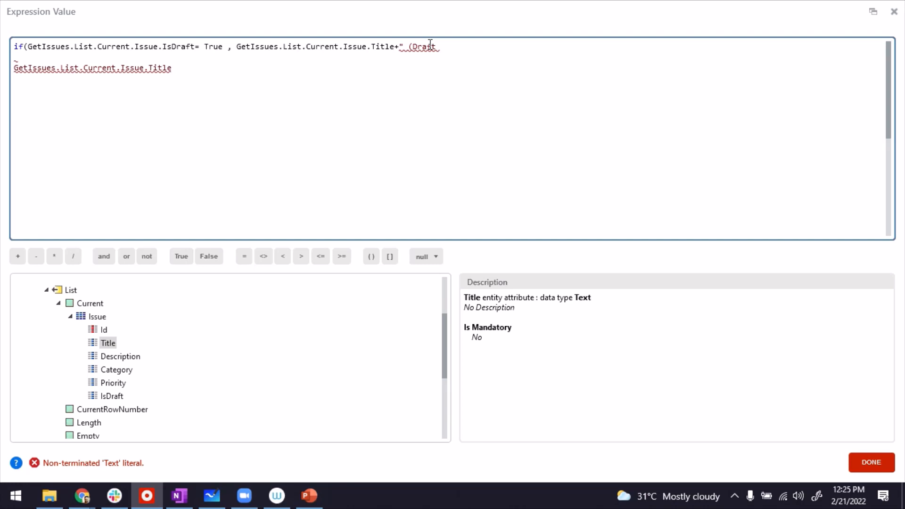
{"action": "type", "text": ")"}
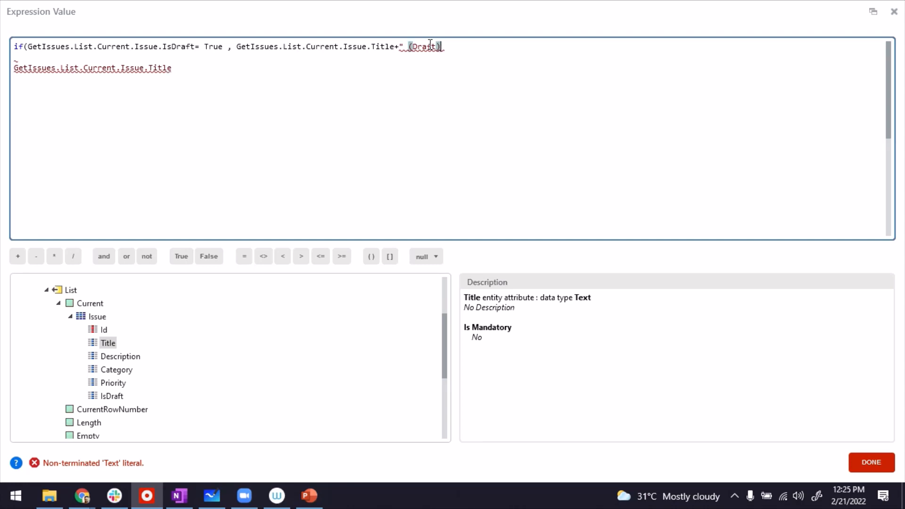
{"action": "type", "text": "\""}
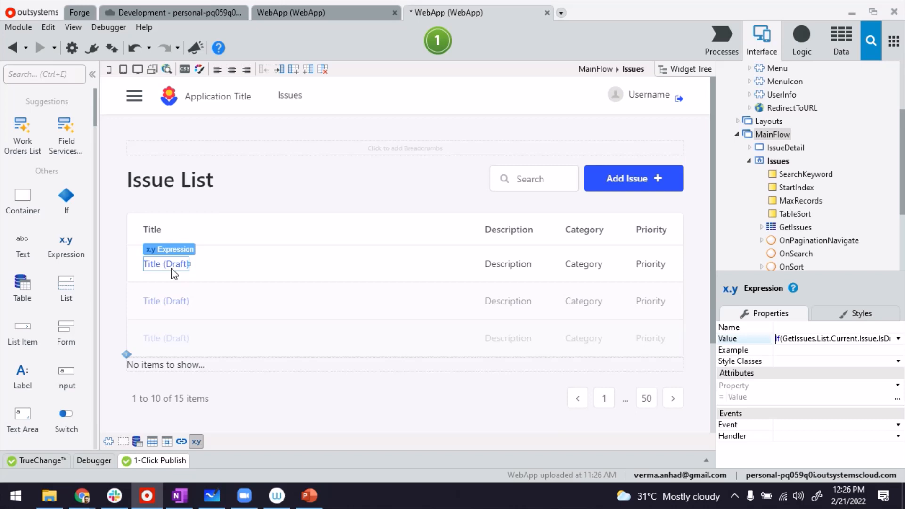
{"action": "mouse_move", "coordinate": [175, 264]}
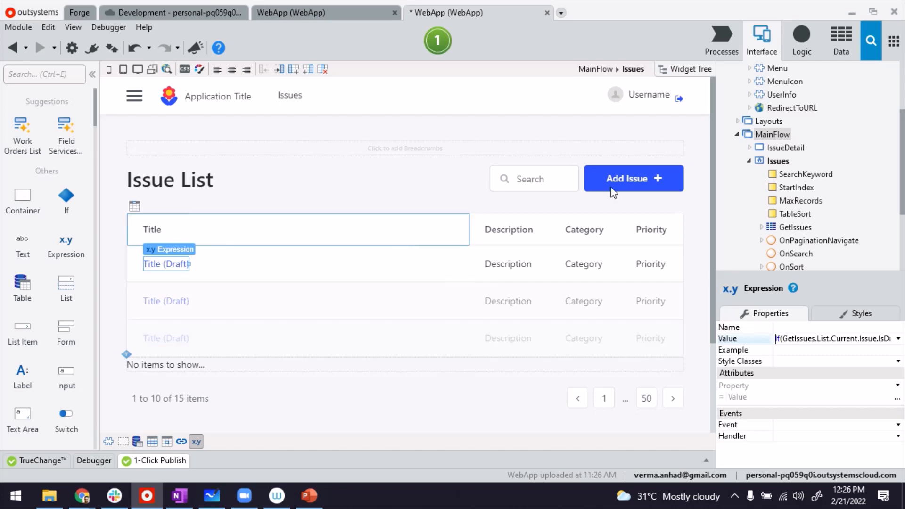
Follow the Add Issue button to the IssueDetail form screen
{"action": "left_click", "coordinate": [633, 179]}
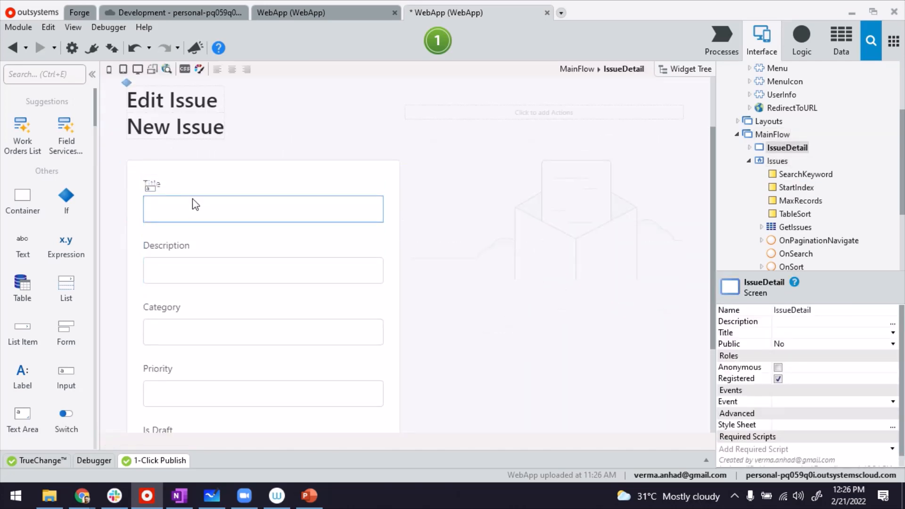
Delete the Is Draft field's container and change the Save button's text to Submit
{"action": "scroll", "scroll_direction": "down", "scroll_amount": 3}
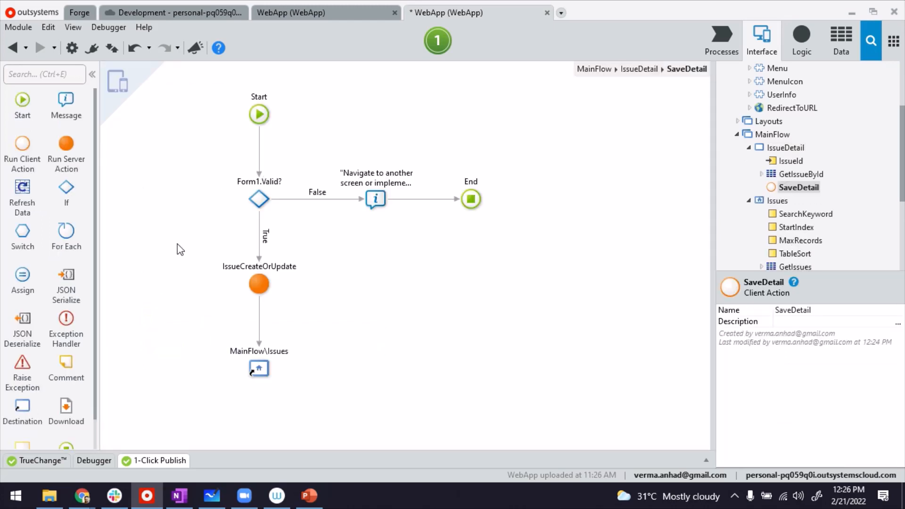
{"action": "mouse_move", "coordinate": [273, 252]}
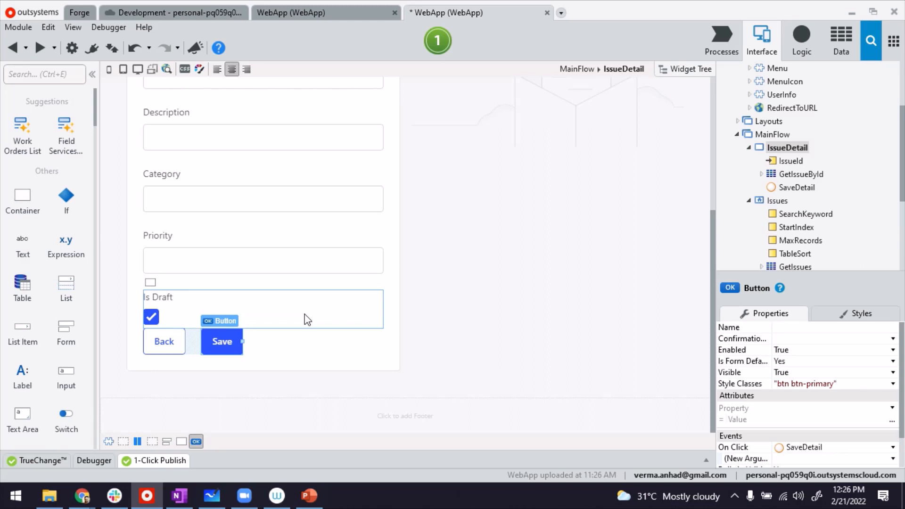
{"action": "left_click", "coordinate": [159, 297]}
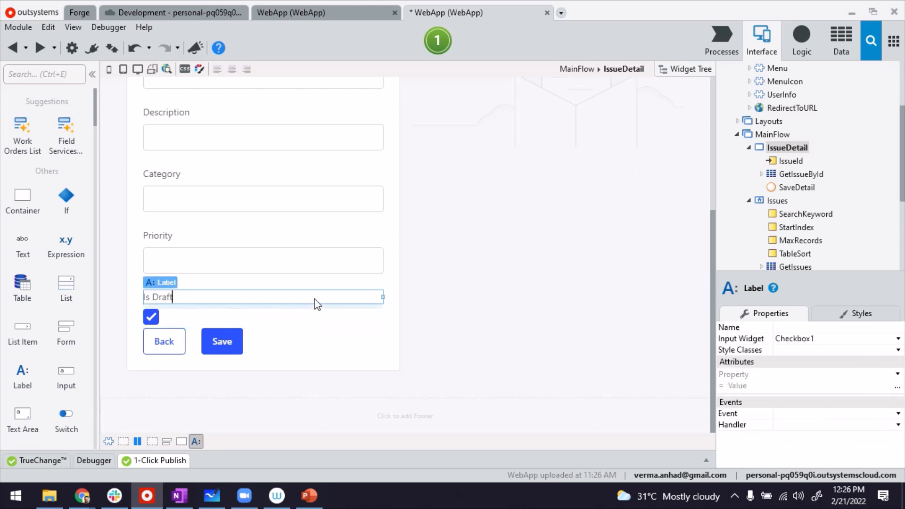
{"action": "left_click", "coordinate": [690, 69]}
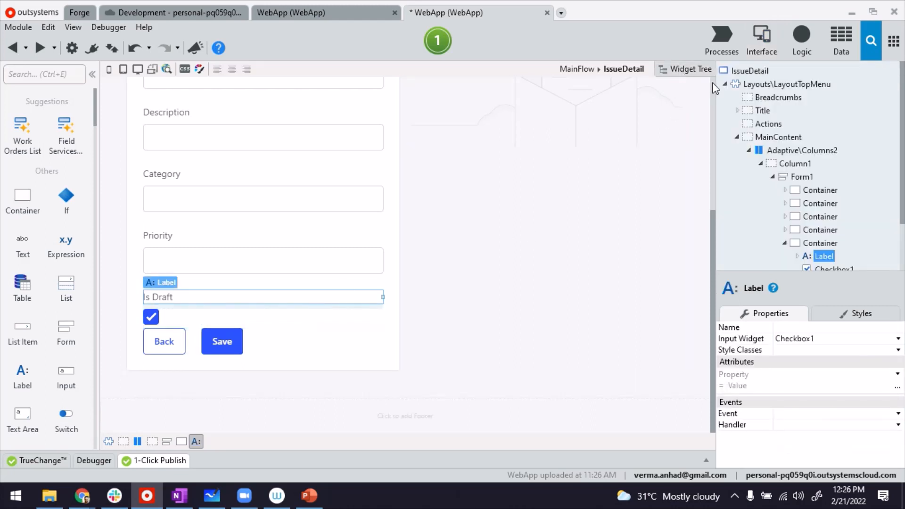
{"action": "left_click", "coordinate": [820, 243]}
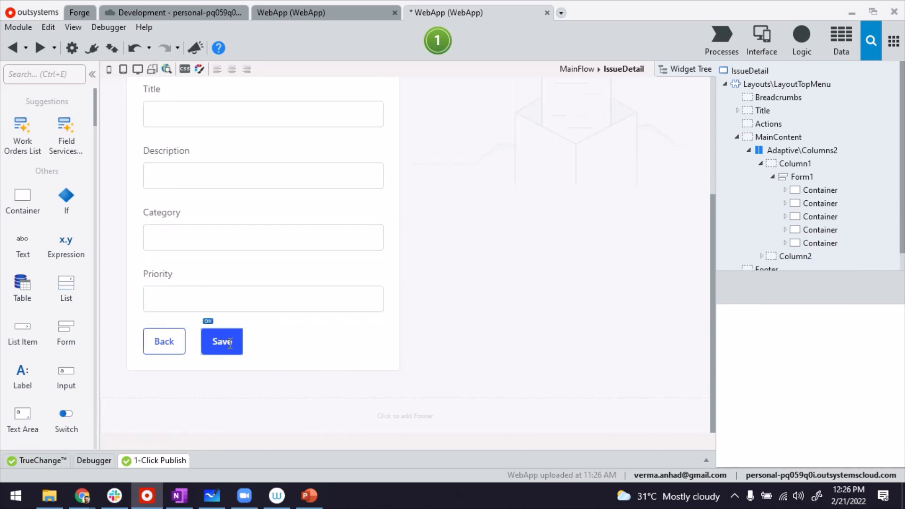
{"action": "left_click", "coordinate": [221, 342]}
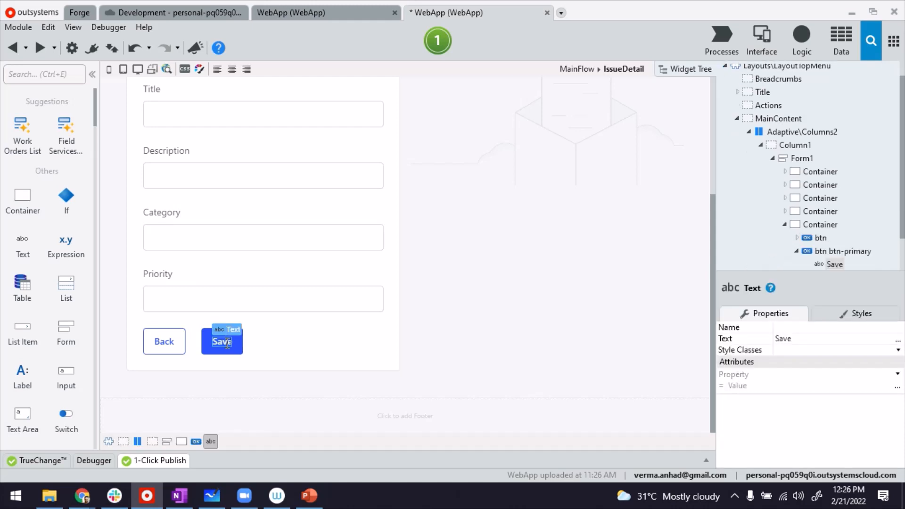
{"action": "type", "text": "Submit"}
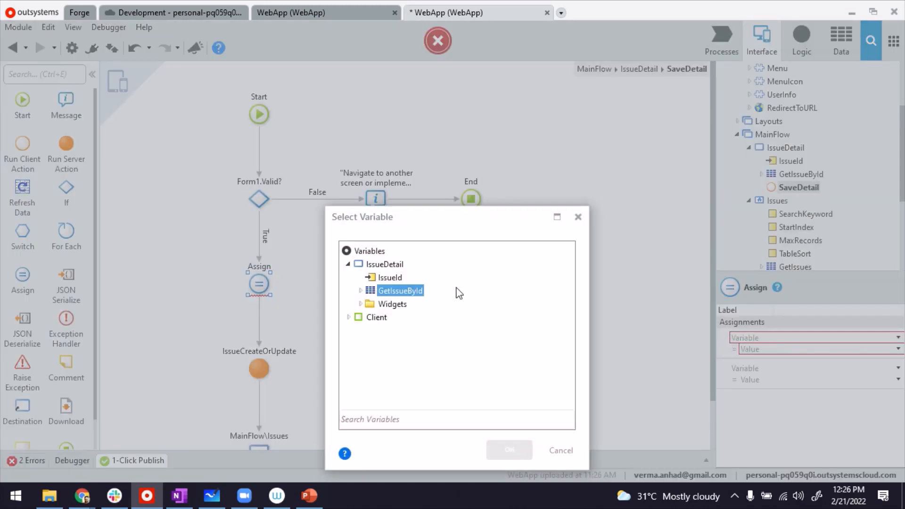
Make the Assign set GetIssueById.List.Current.Issue.IsDraft to False
{"action": "left_click", "coordinate": [360, 290]}
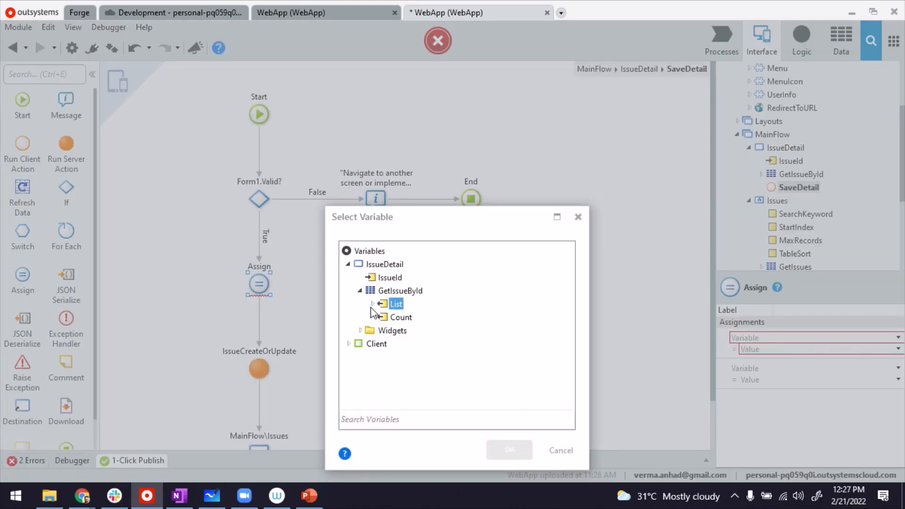
{"action": "left_click", "coordinate": [372, 304]}
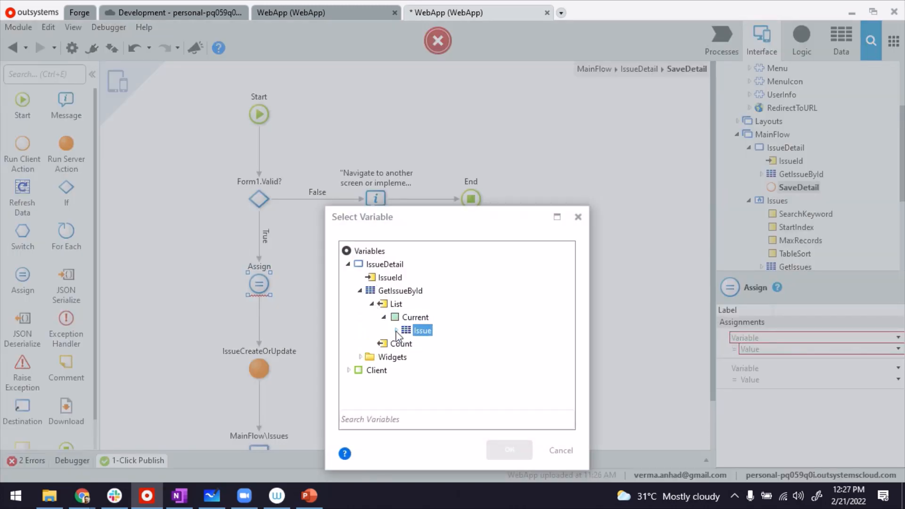
{"action": "left_click", "coordinate": [396, 330]}
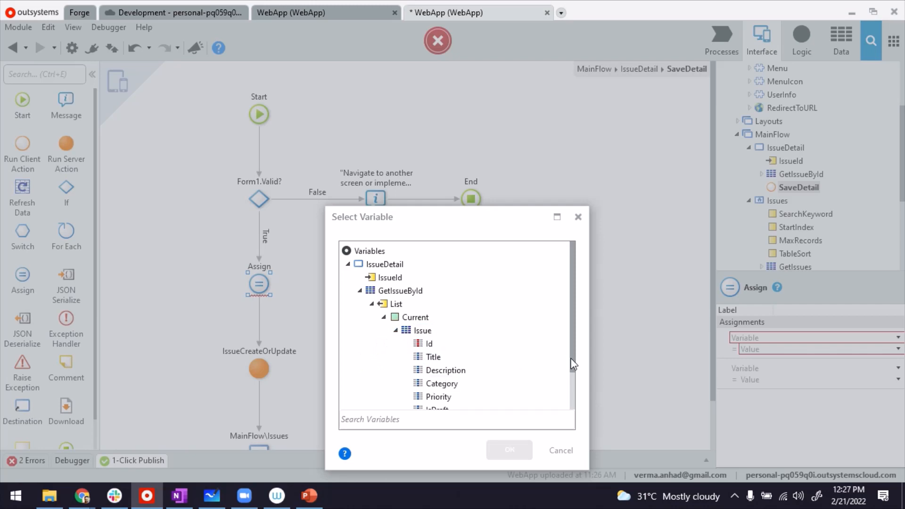
{"action": "left_click", "coordinate": [437, 373]}
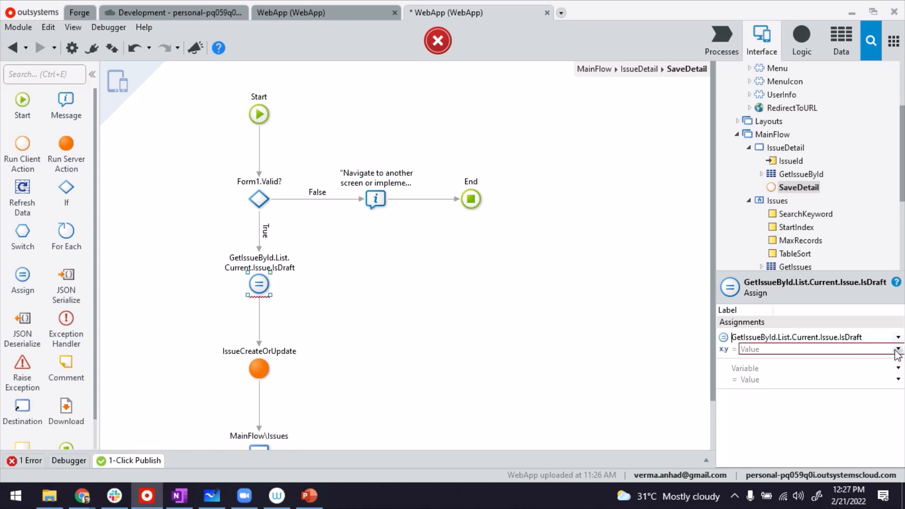
{"action": "type", "text": "False"}
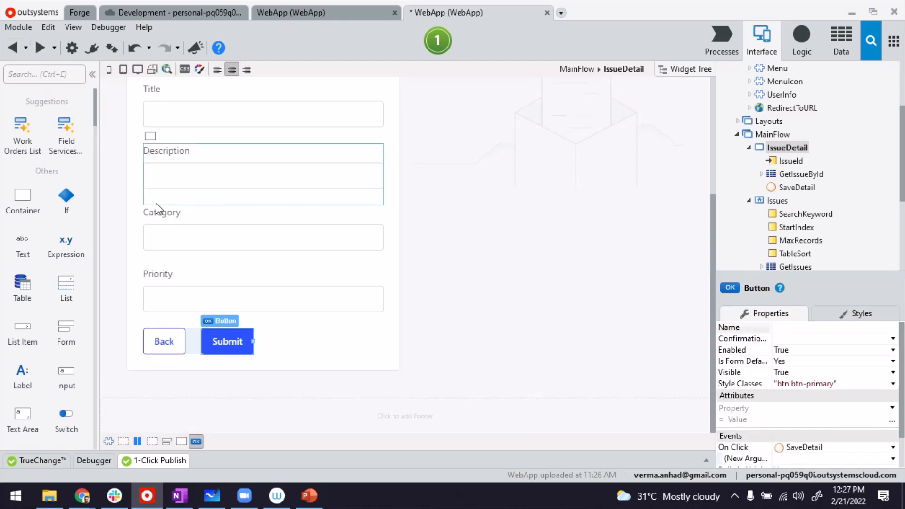
Add a Button from the toolbox search and caption it Save
{"action": "type", "text": "but"}
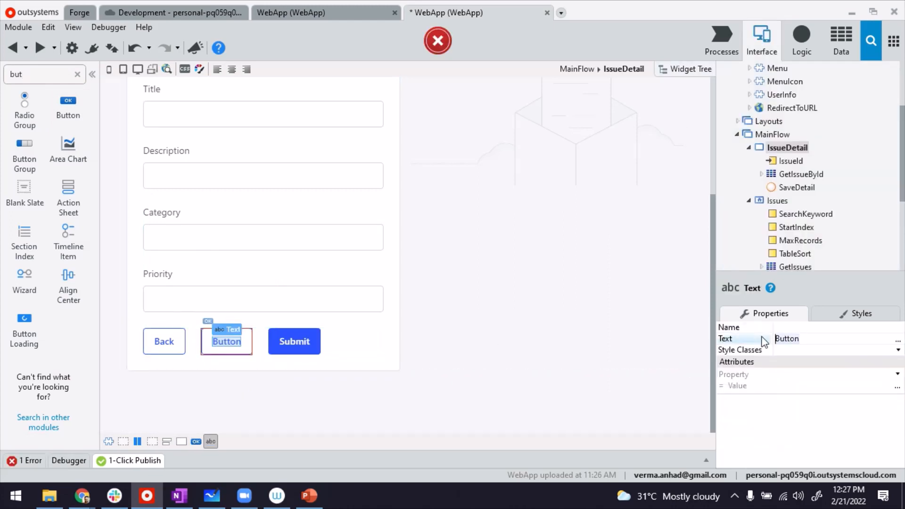
{"action": "type", "text": "Save"}
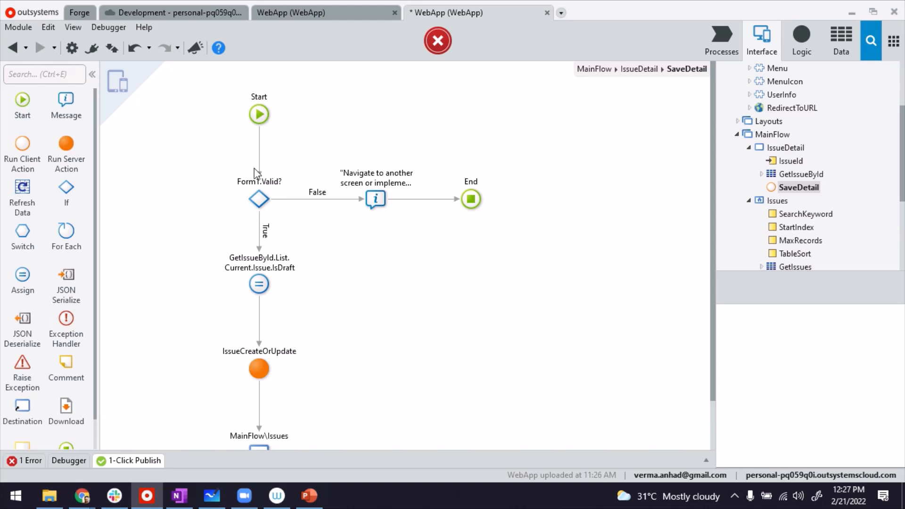
{"action": "mouse_move", "coordinate": [291, 174]}
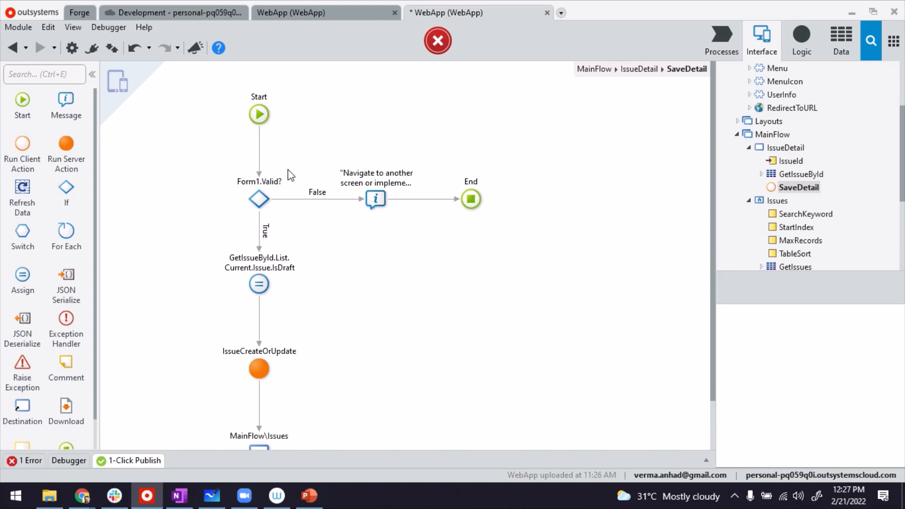
{"action": "mouse_move", "coordinate": [322, 199]}
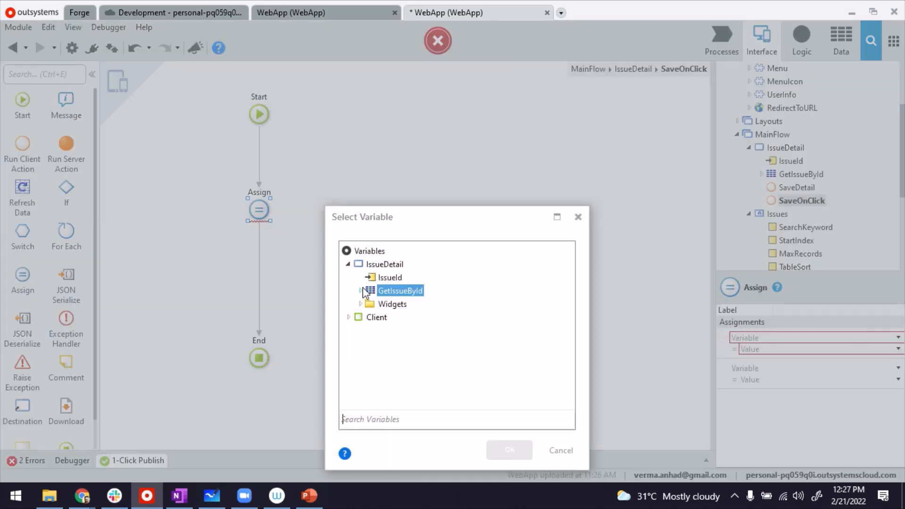
Assign True to GetIssueById.List.Current.Issue.IsDraft in SaveOnClick's Assign
{"action": "left_click", "coordinate": [362, 291]}
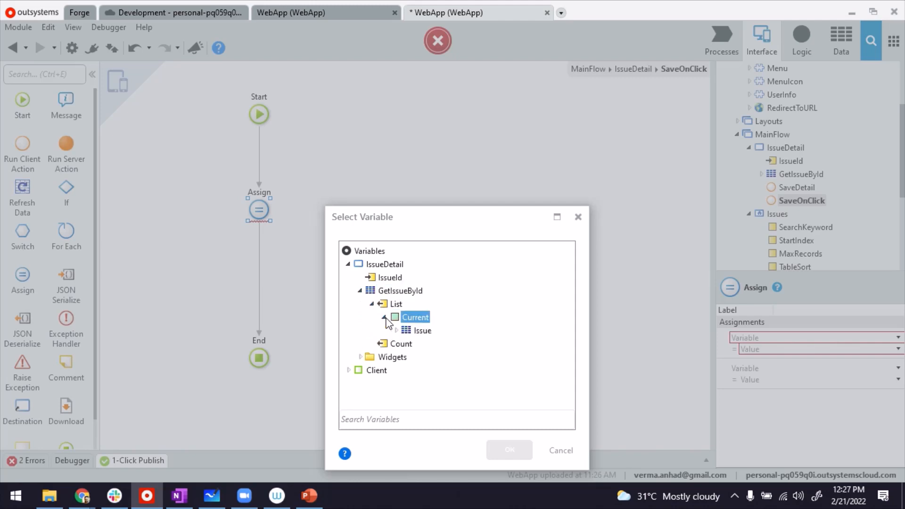
{"action": "left_click", "coordinate": [396, 330]}
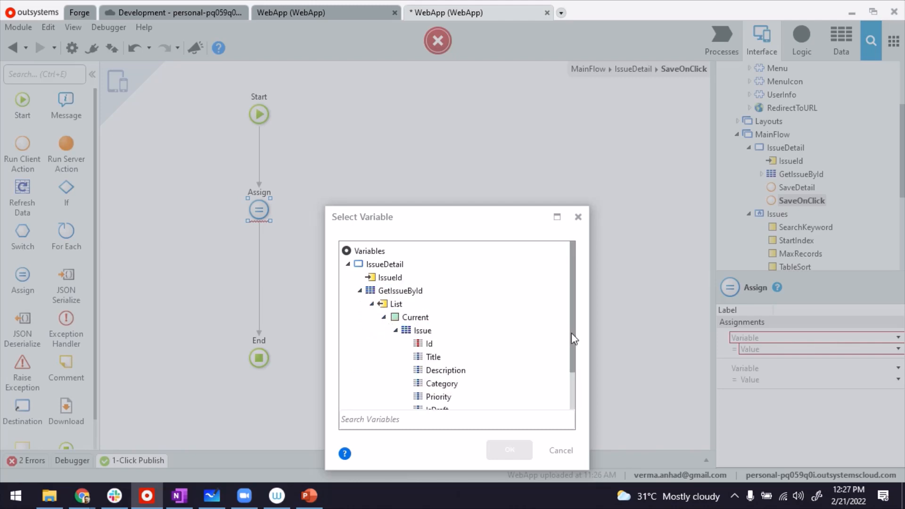
{"action": "left_click", "coordinate": [438, 363]}
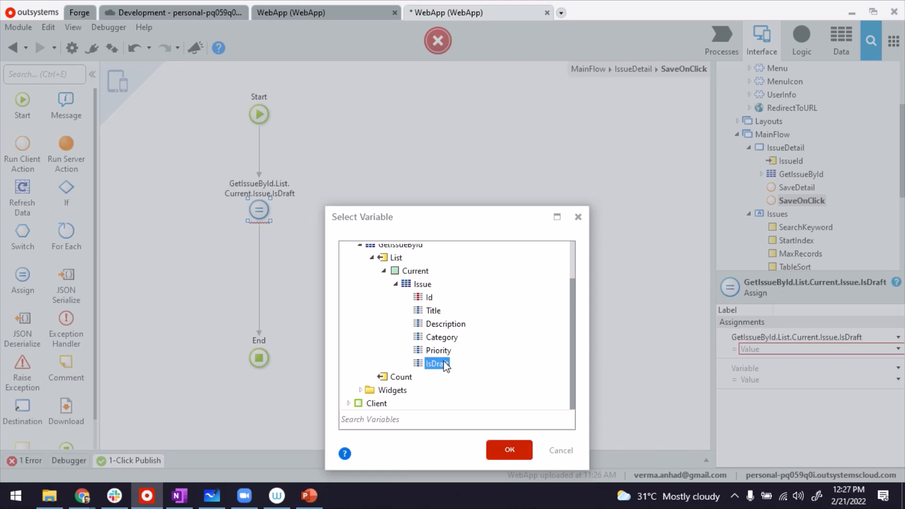
{"action": "left_click", "coordinate": [509, 450]}
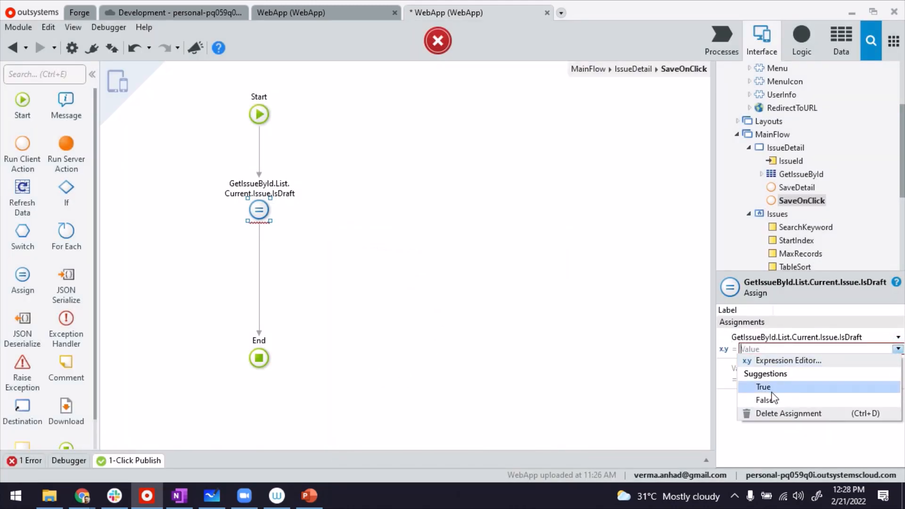
{"action": "left_click", "coordinate": [763, 386]}
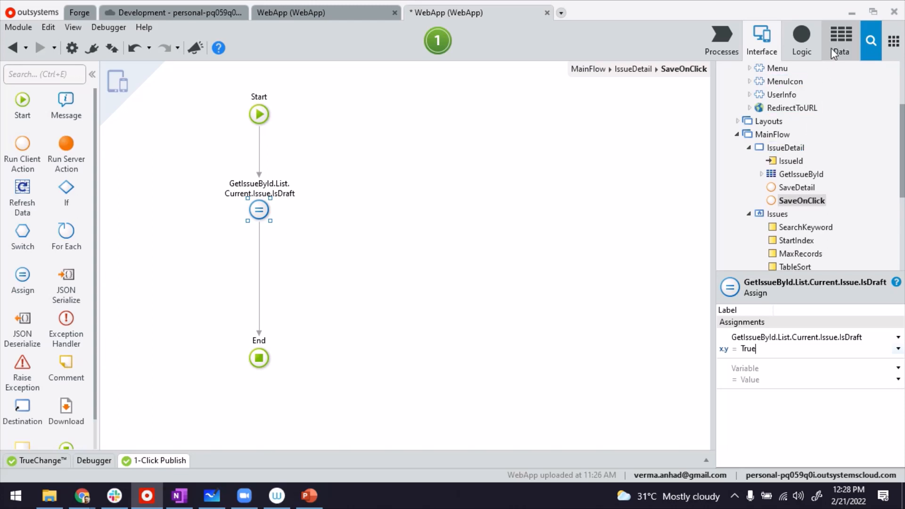
{"action": "left_click", "coordinate": [840, 35]}
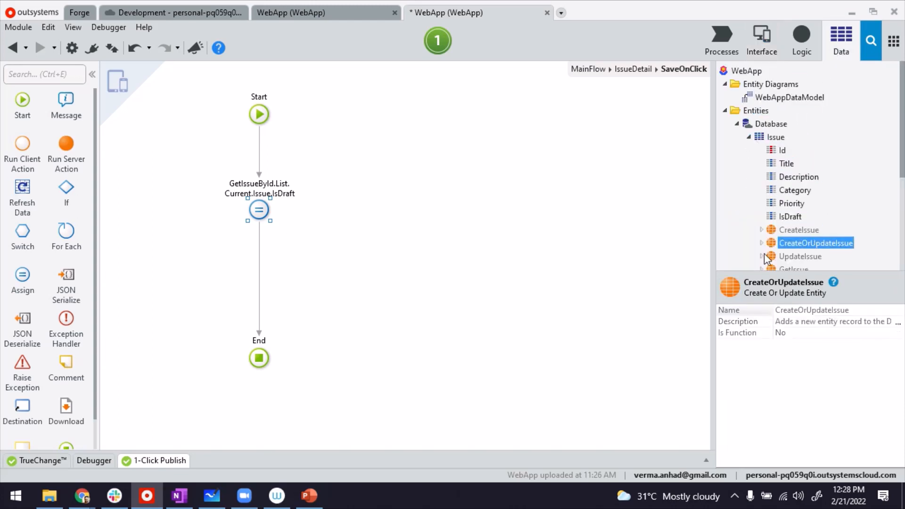
Add CreateOrUpdateIssue after the Assign with source GetIssueById.List.Current, then return to IssueDetail
{"action": "left_click_drag", "start_coordinate": [815, 243], "coordinate": [259, 263]}
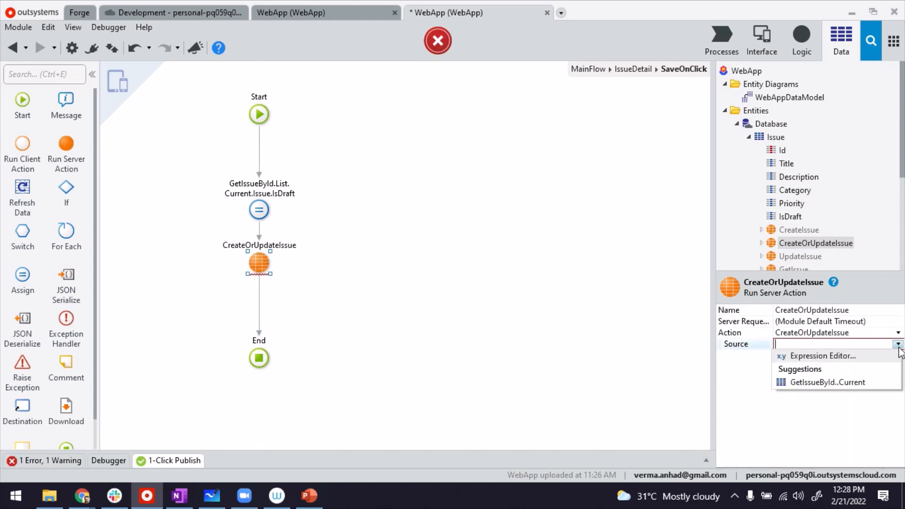
{"action": "left_click", "coordinate": [827, 382]}
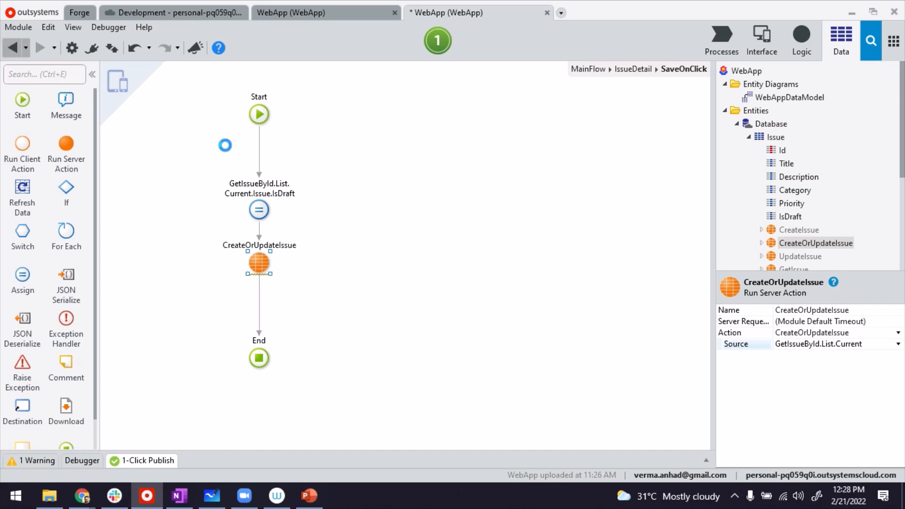
{"action": "left_click", "coordinate": [761, 38]}
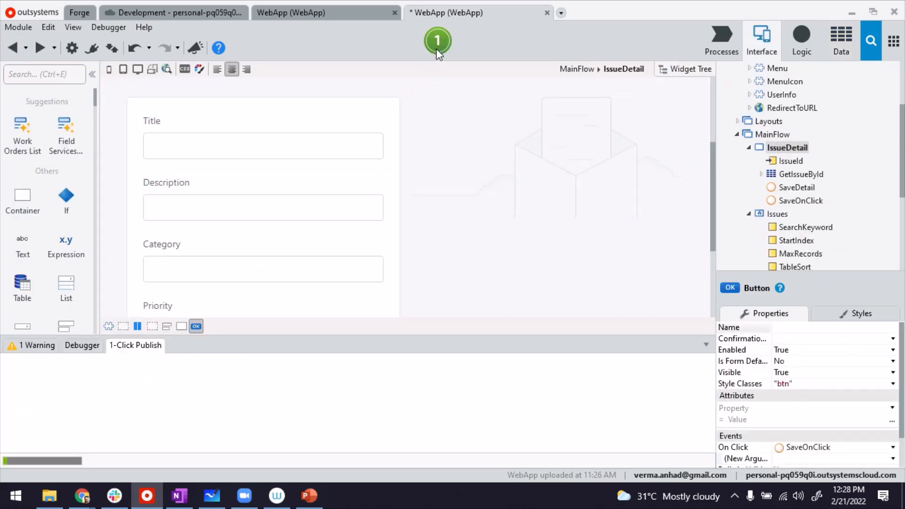
Publish the WebApp with 1-Click Publish
{"action": "left_click", "coordinate": [437, 40]}
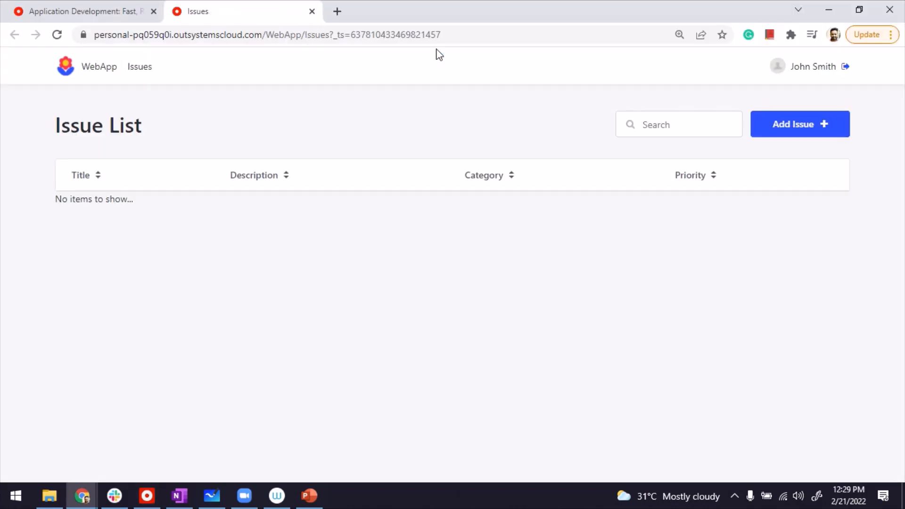
{"action": "mouse_move", "coordinate": [800, 133]}
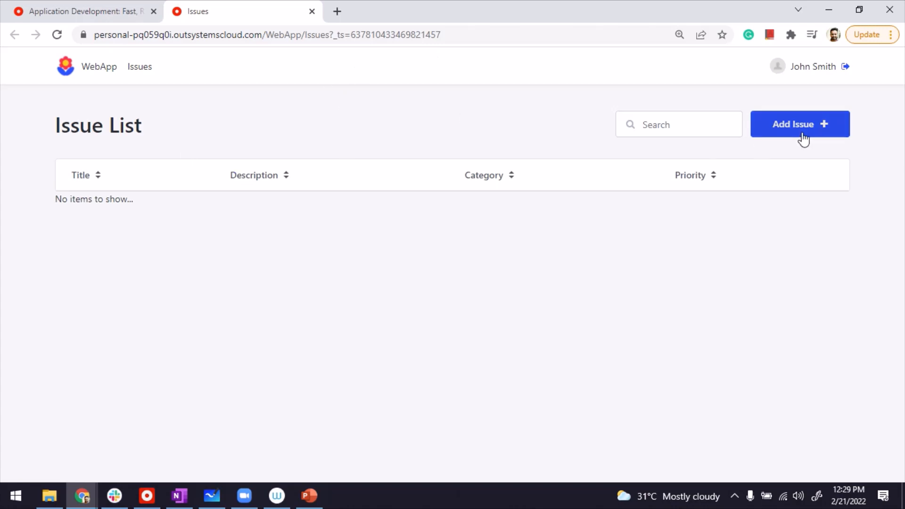
Add a new issue with title 'Issue1', description 'Des' and category 'cat', saved as draft
{"action": "left_click", "coordinate": [799, 123]}
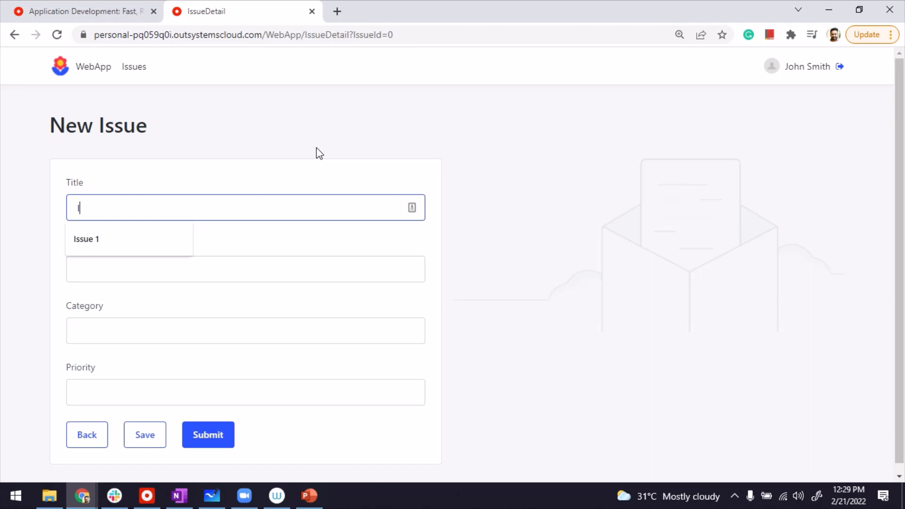
{"action": "type", "text": "Issue1"}
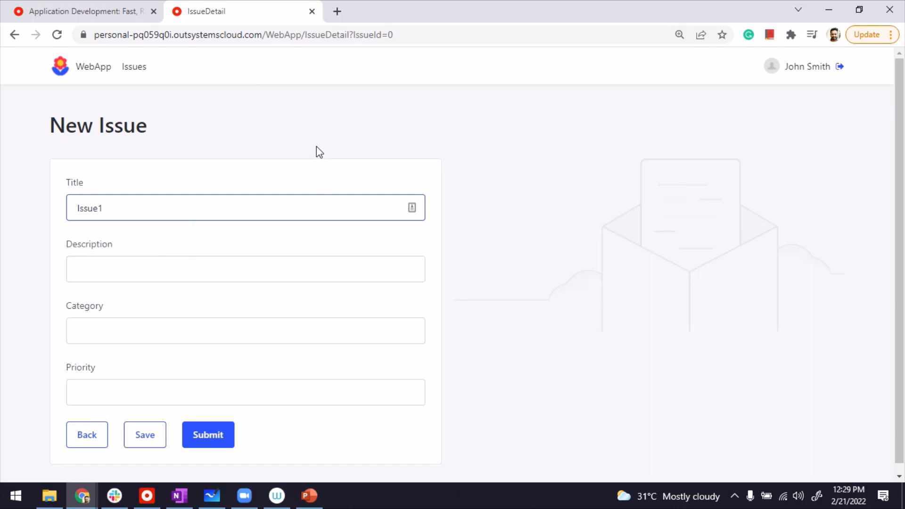
{"action": "type", "text": "Des"}
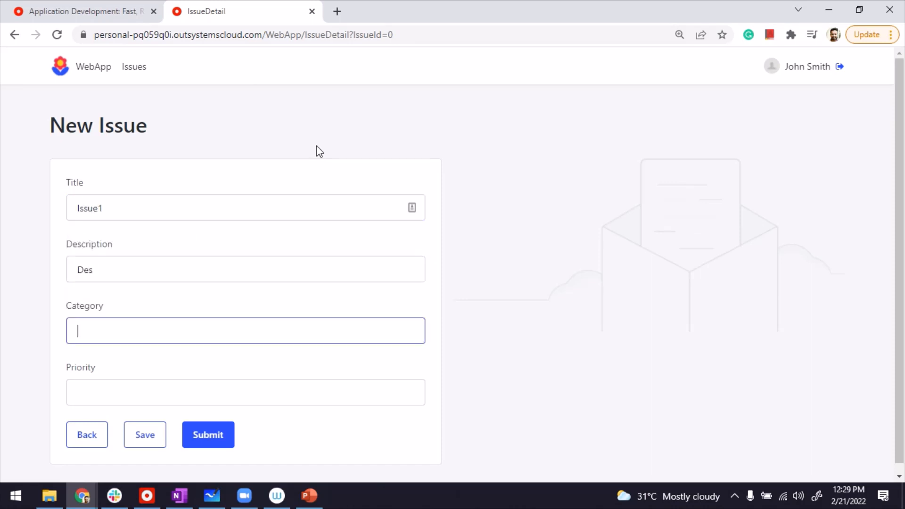
{"action": "type", "text": "cat"}
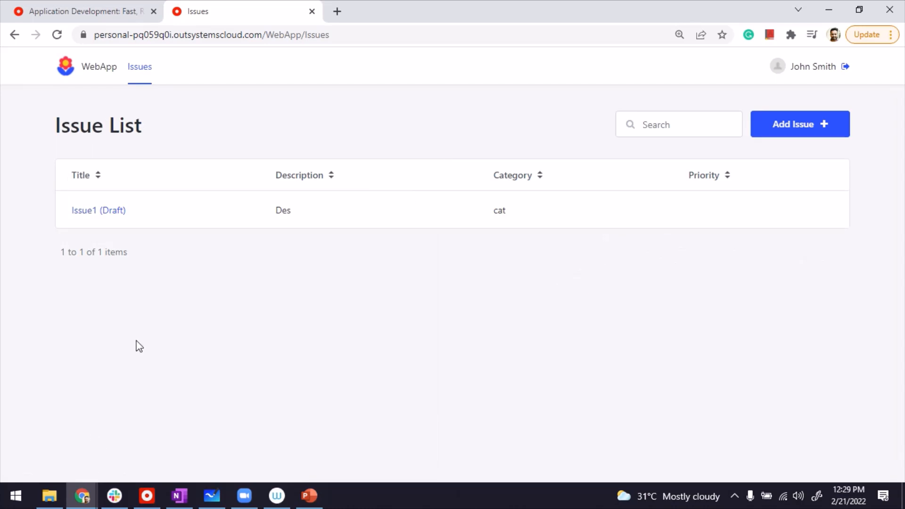
{"action": "mouse_move", "coordinate": [98, 211]}
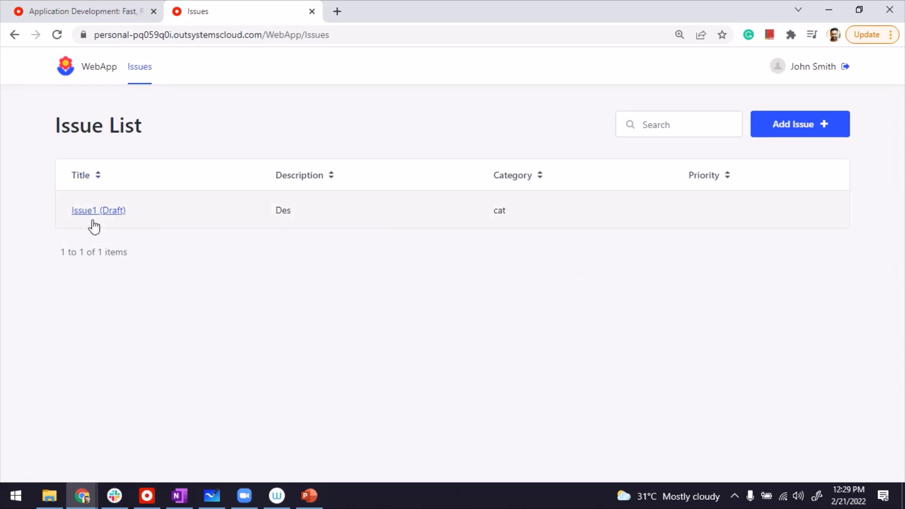
{"action": "mouse_move", "coordinate": [102, 230]}
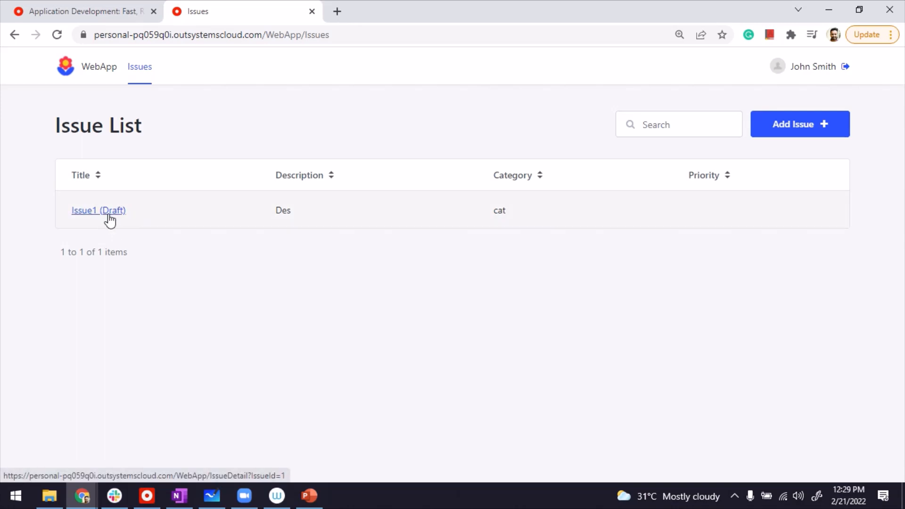
Reopen the 'Issue1 (Draft)' issue and submit it as final
{"action": "left_click", "coordinate": [98, 210]}
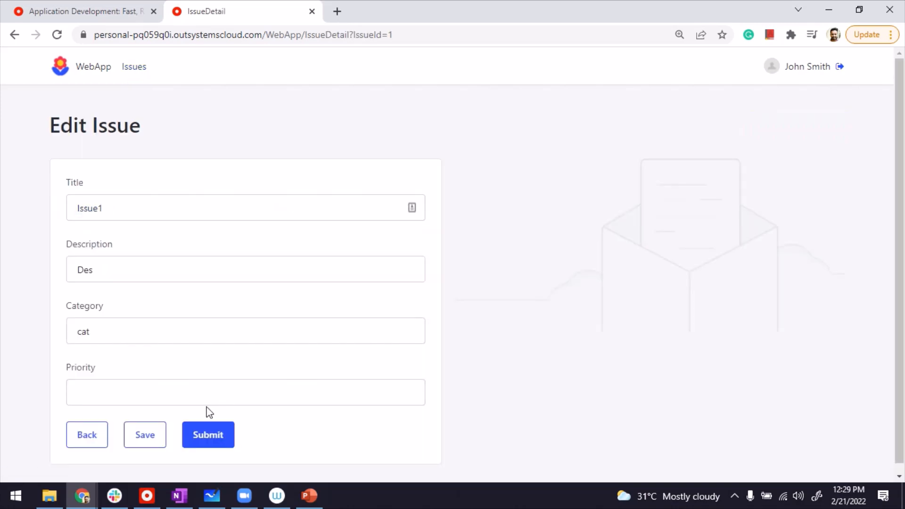
{"action": "left_click", "coordinate": [208, 435]}
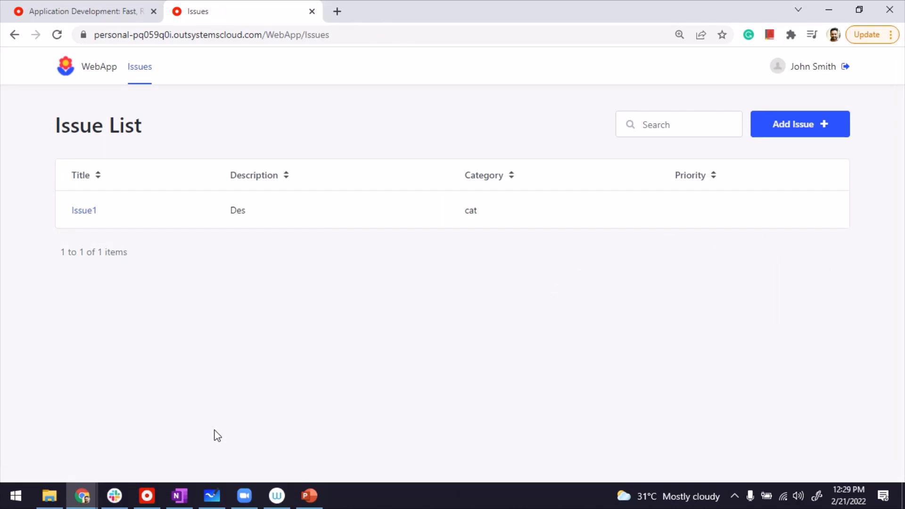
{"action": "mouse_move", "coordinate": [112, 211]}
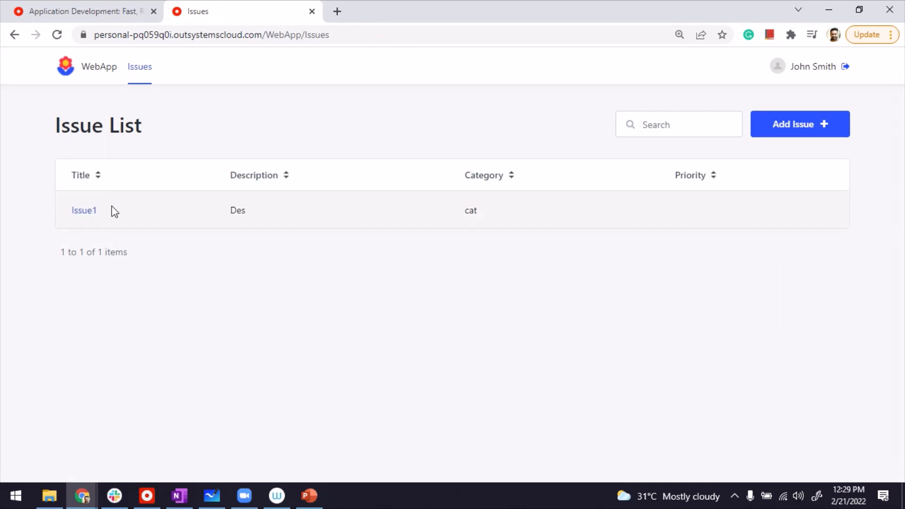
{"action": "mouse_move", "coordinate": [240, 361]}
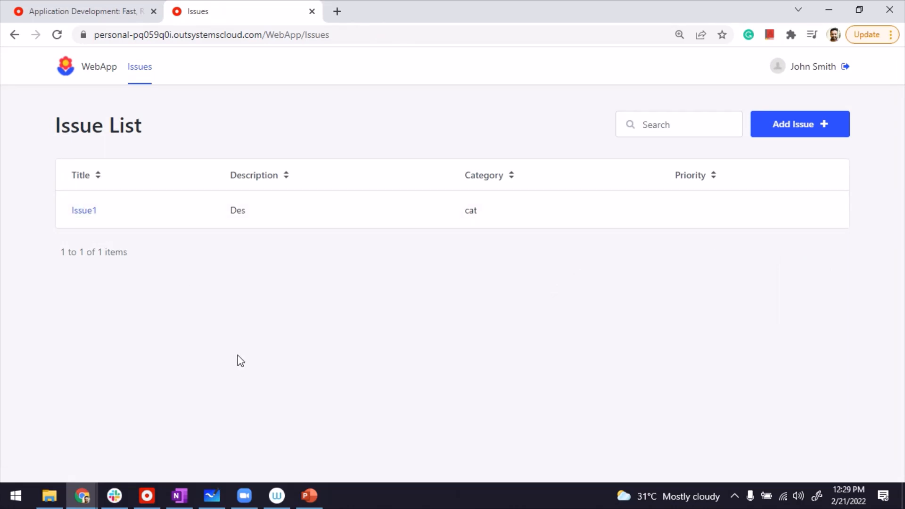